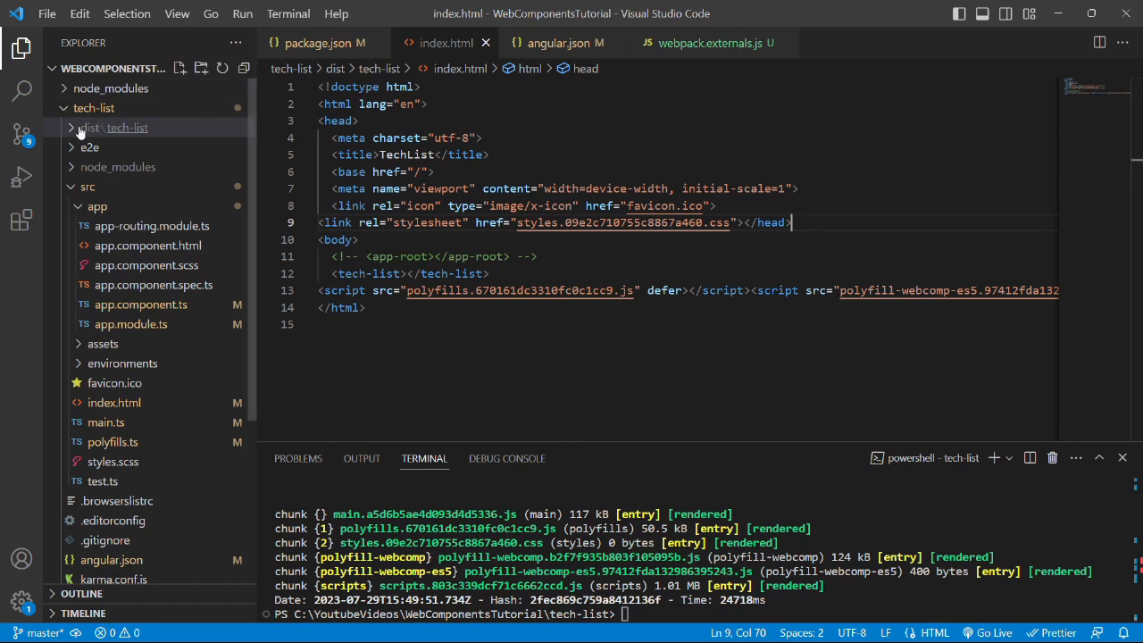
Step: Expand dist/tech-list and bring up app.component.html via the quick-open palette
left_click(71, 128)
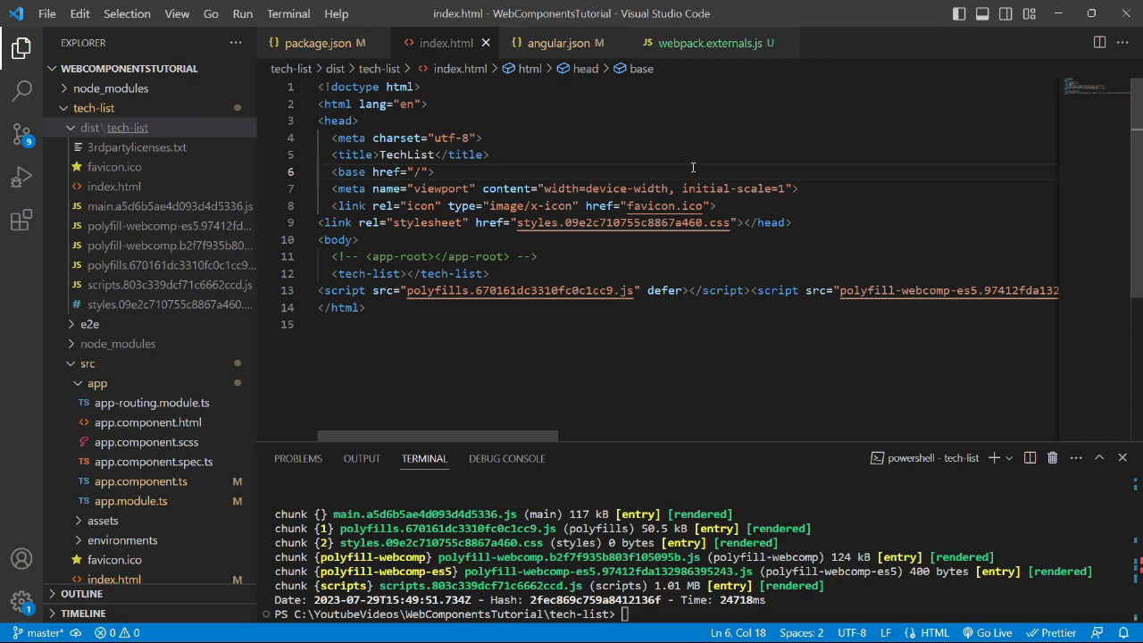
type("app")
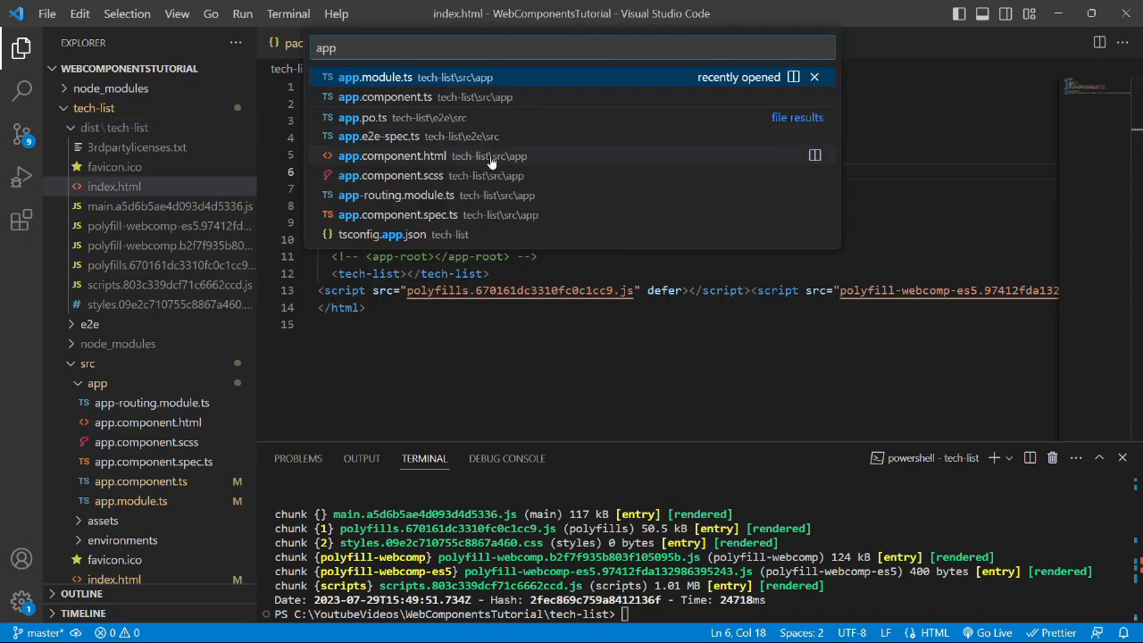
left_click(392, 156)
type("<h1></h1>")
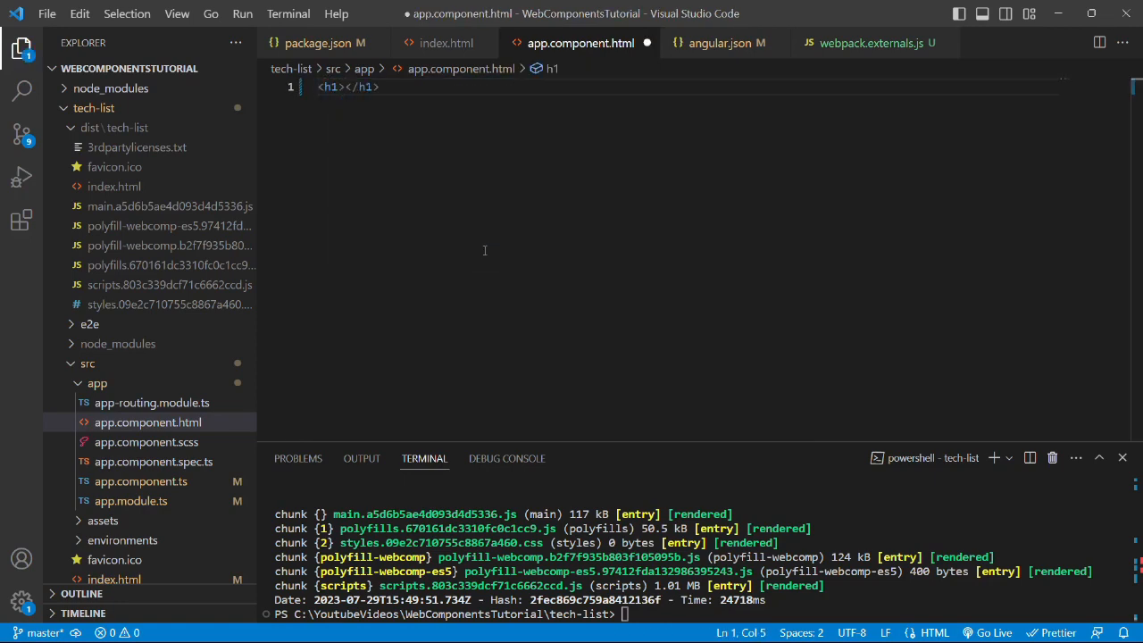
Step: Write a 'Technologies Lists:' h1 over a ul of Microfrontend, Angular, React and Vue items
type("Techn")
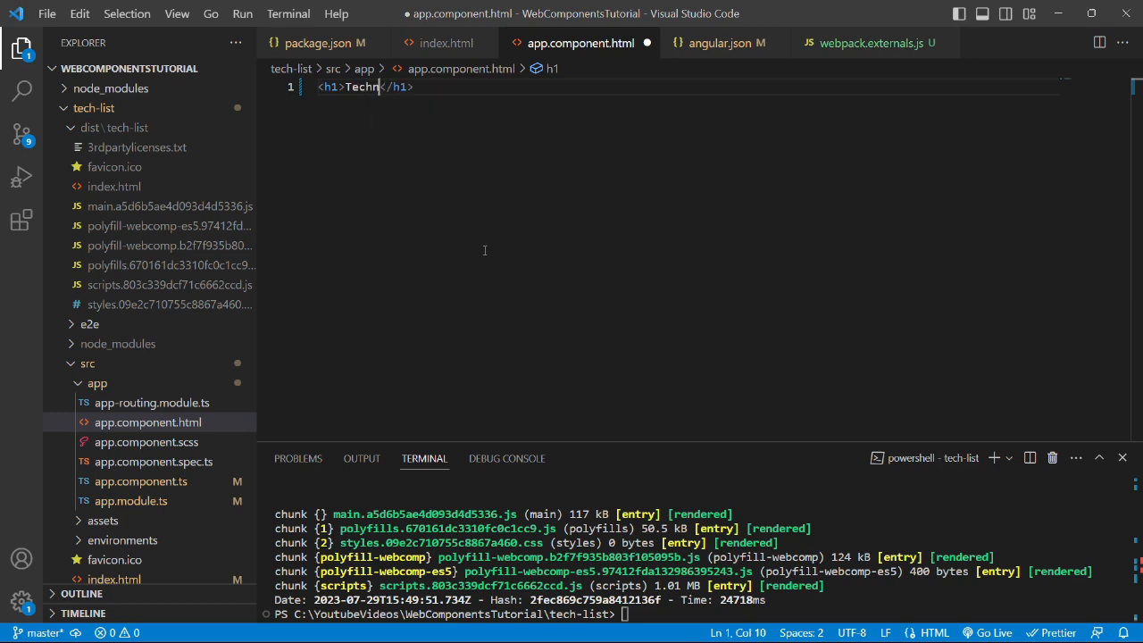
type("ologies")
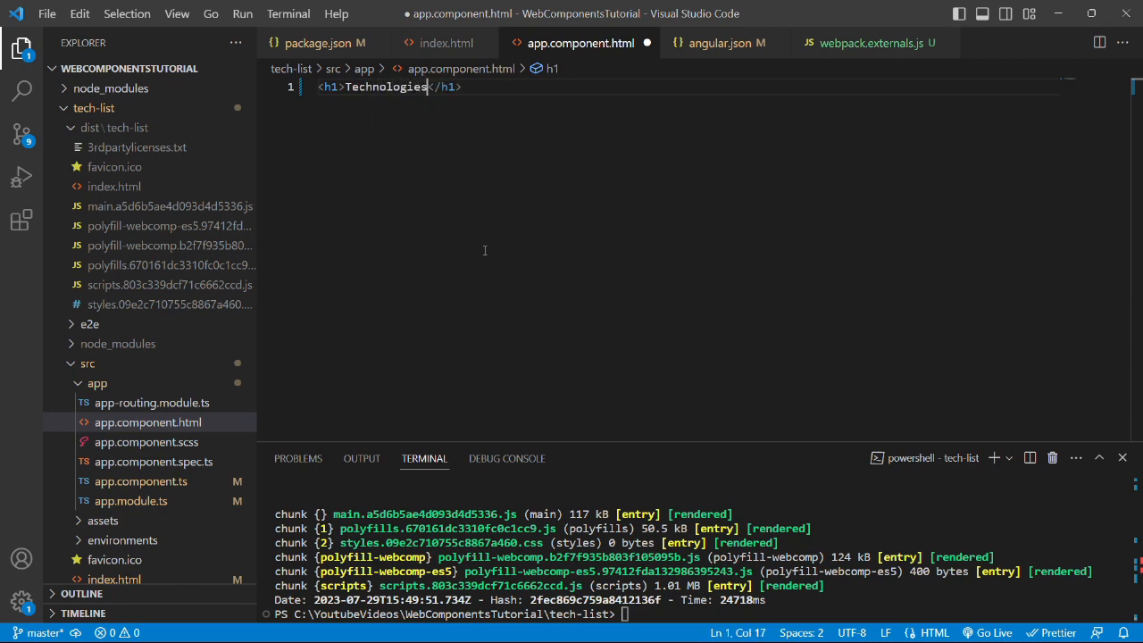
type("Lists:")
type("<li")
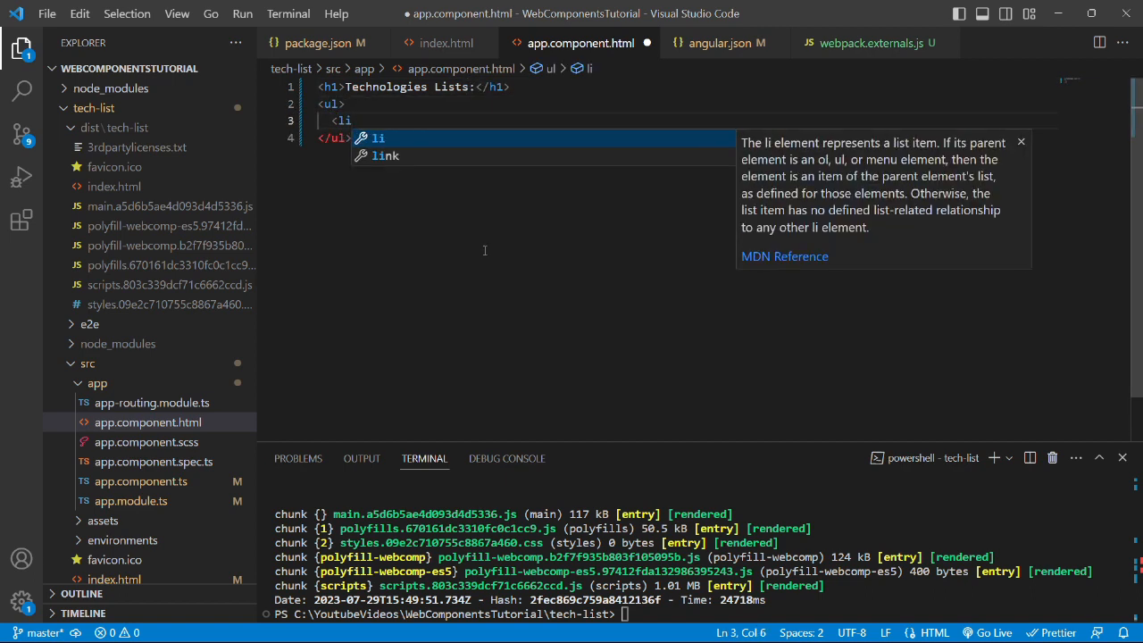
key("Tab")
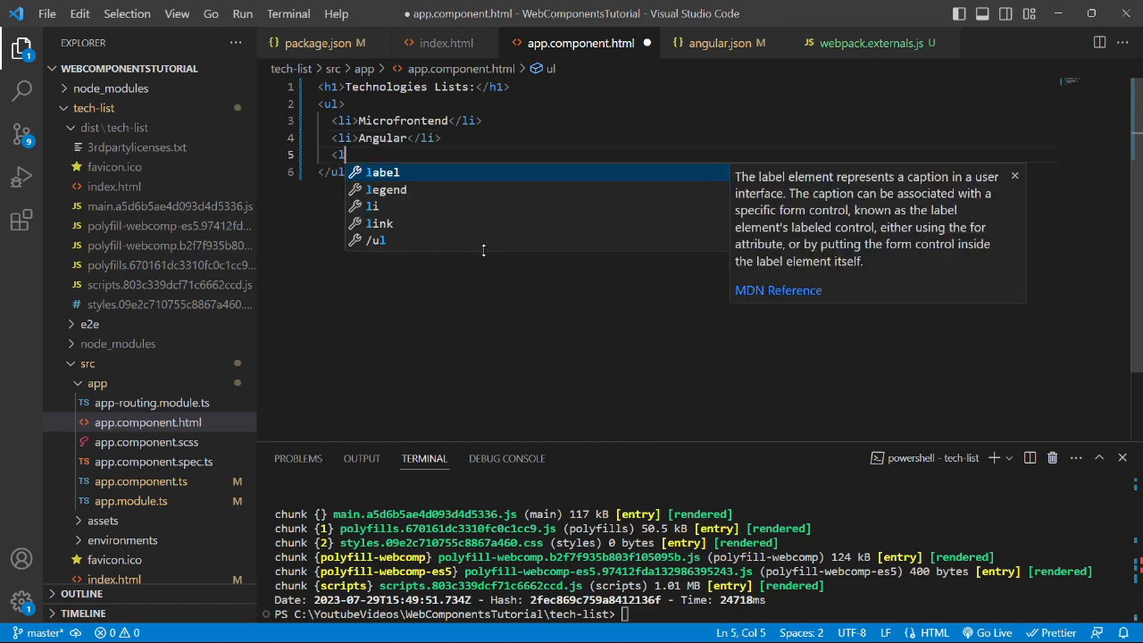
type("React</li>")
type("<li>Vue</li>")
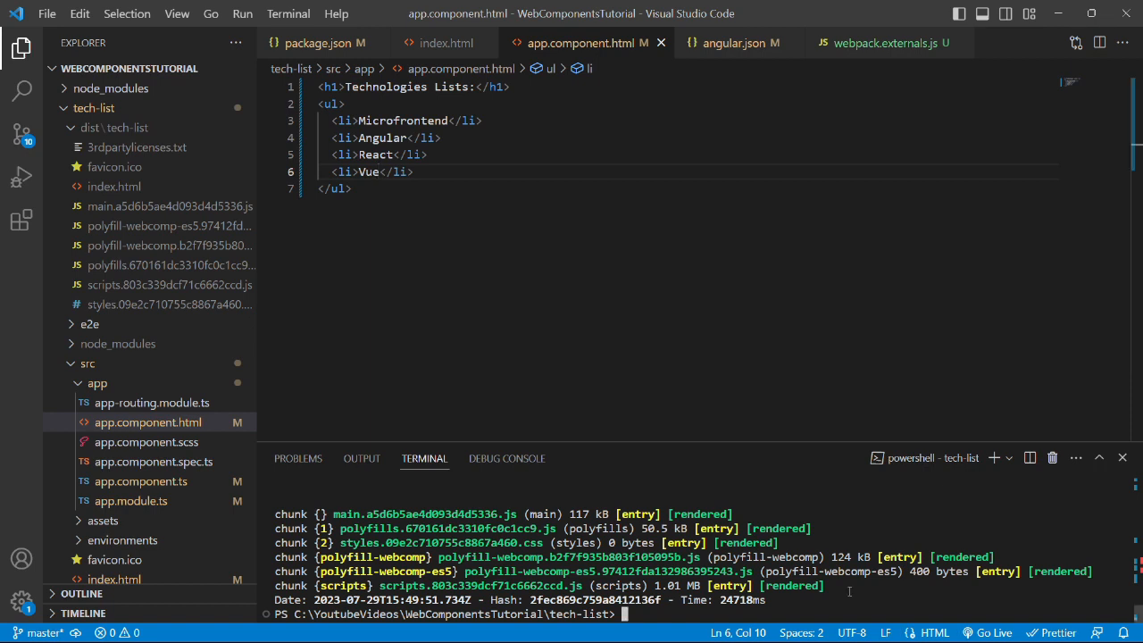
type("n")
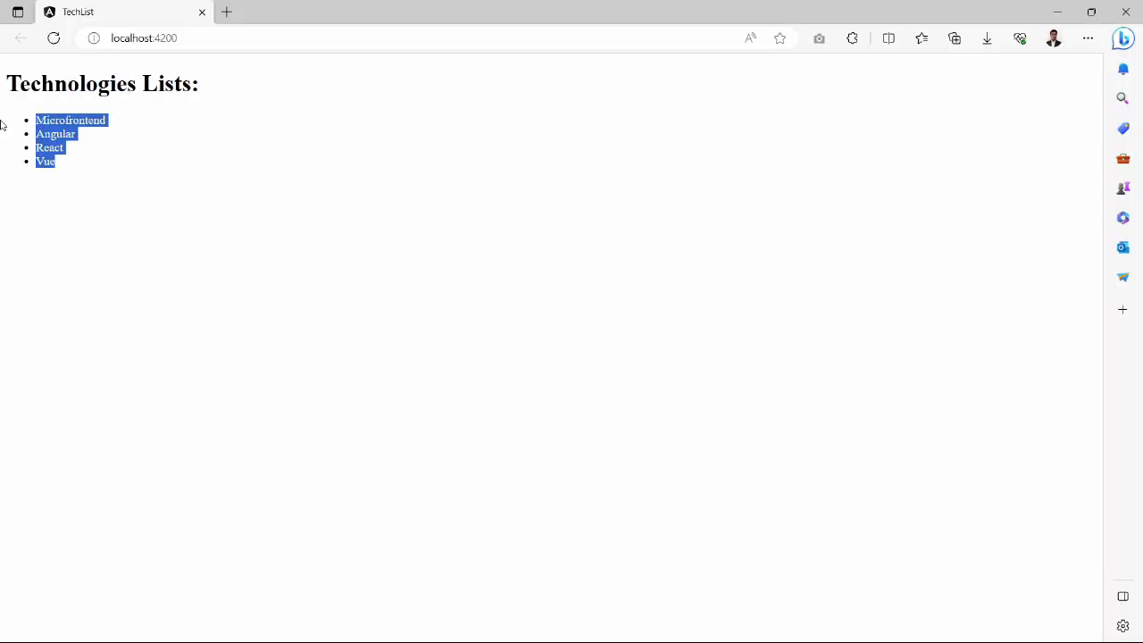
left_click(186, 187)
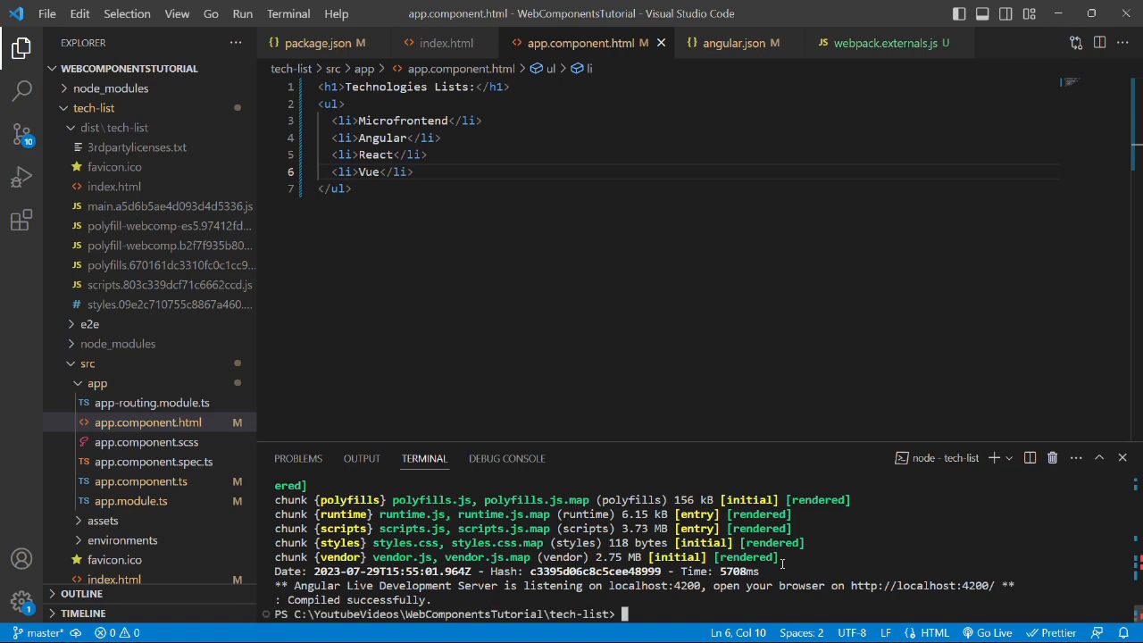
Step: Run npm run build:tech-list:externals in the integrated terminal
type("npm run build:tech-list:externals")
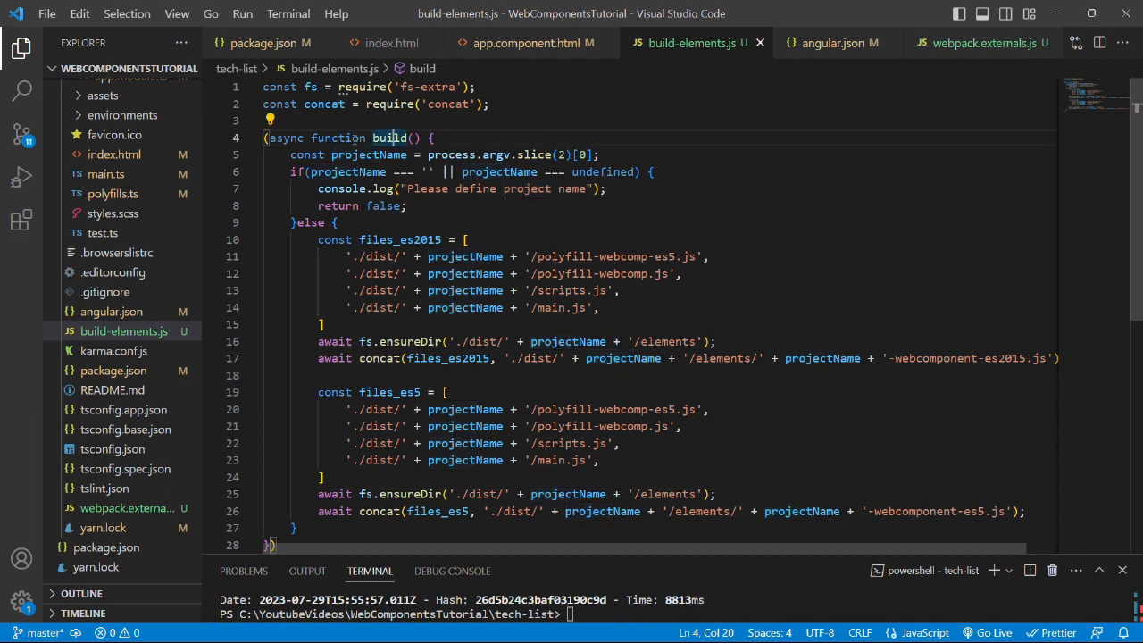
double_click(389, 137)
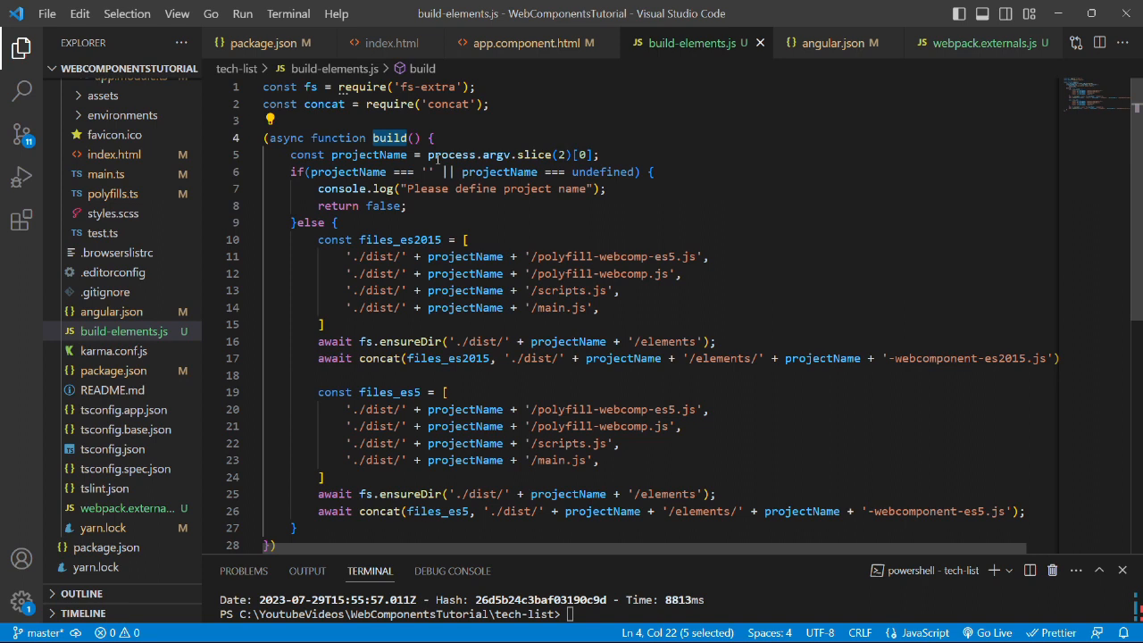
mouse_move(450, 154)
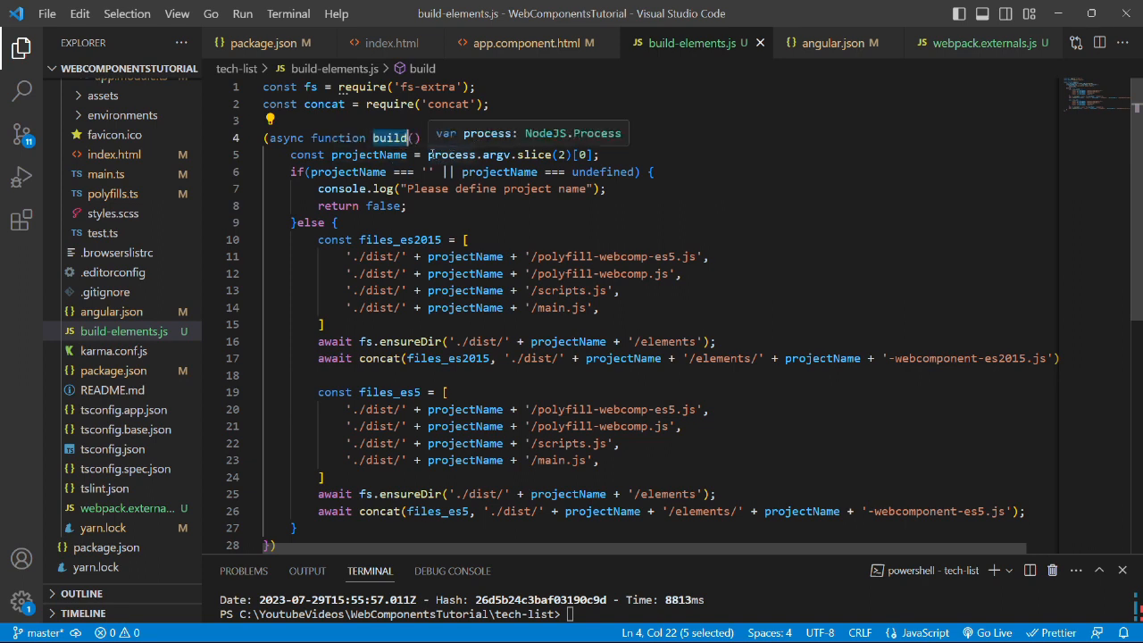
mouse_move(535, 172)
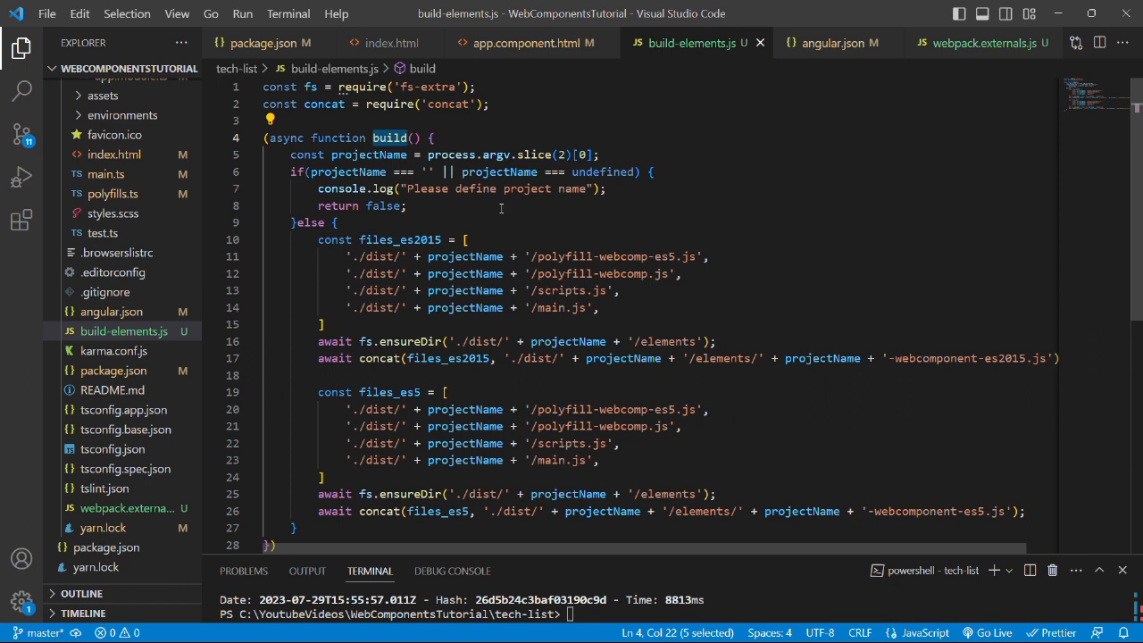
scroll("down", 3)
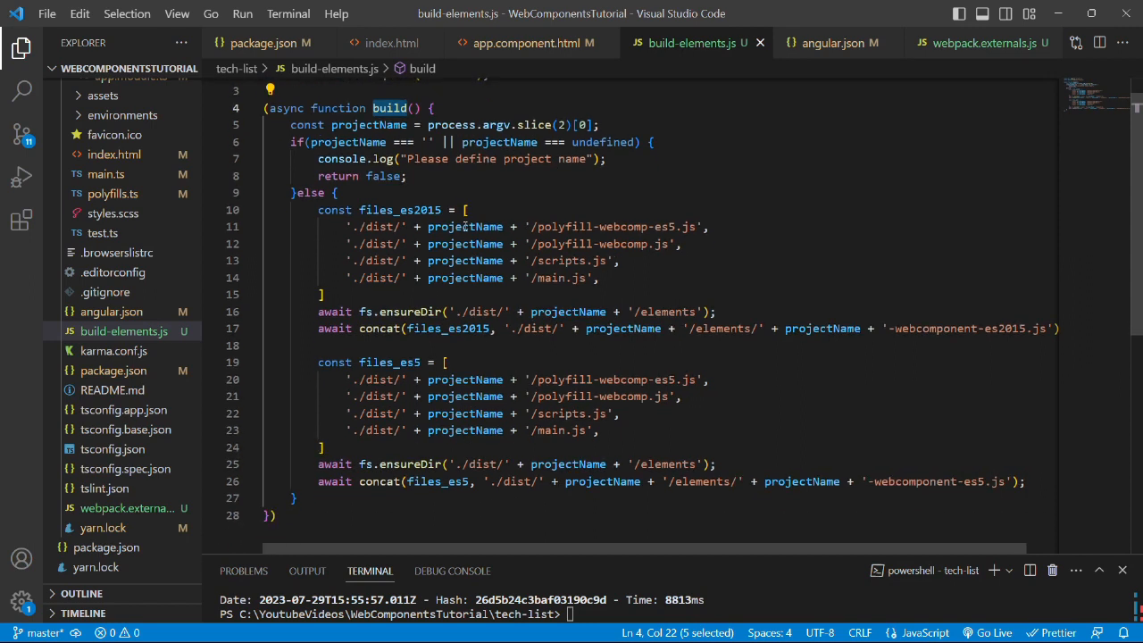
double_click(400, 210)
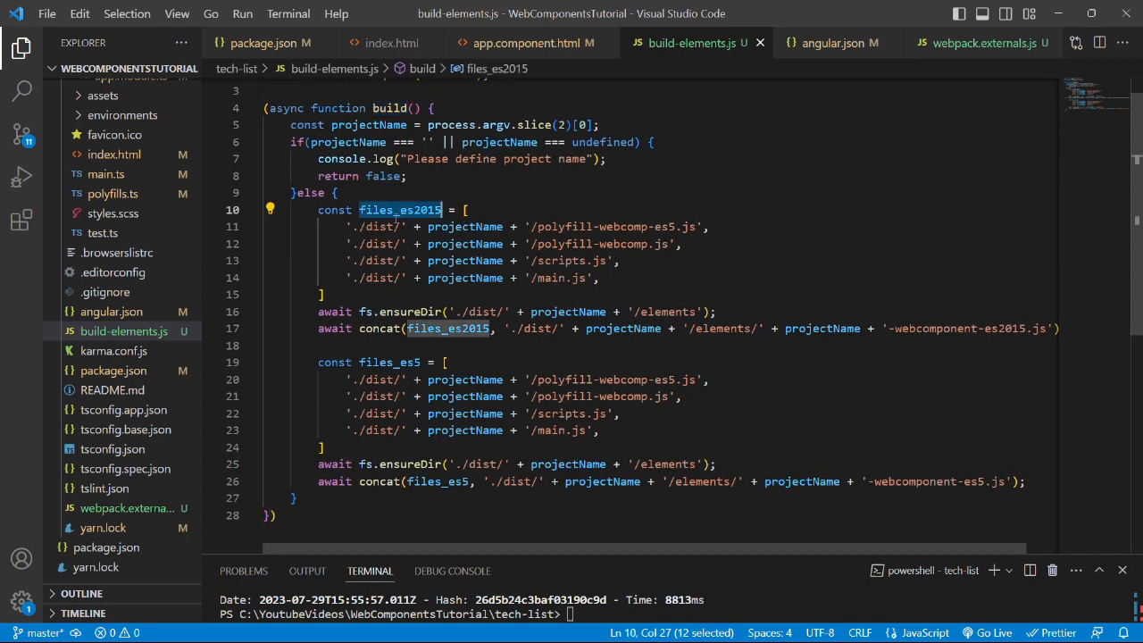
mouse_move(400, 208)
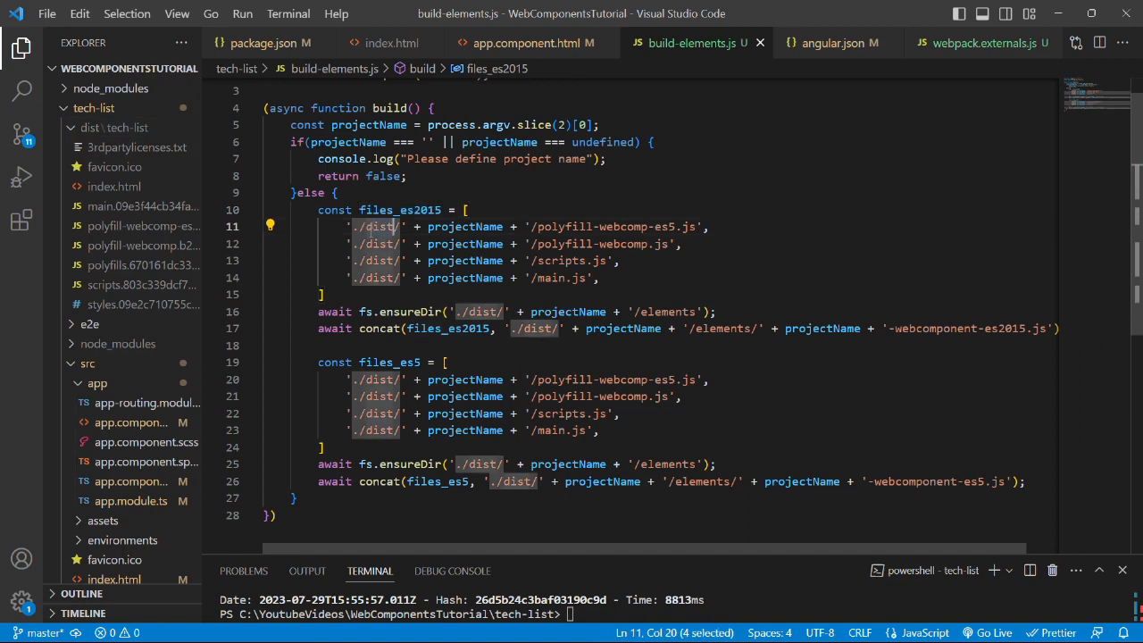
mouse_move(483, 236)
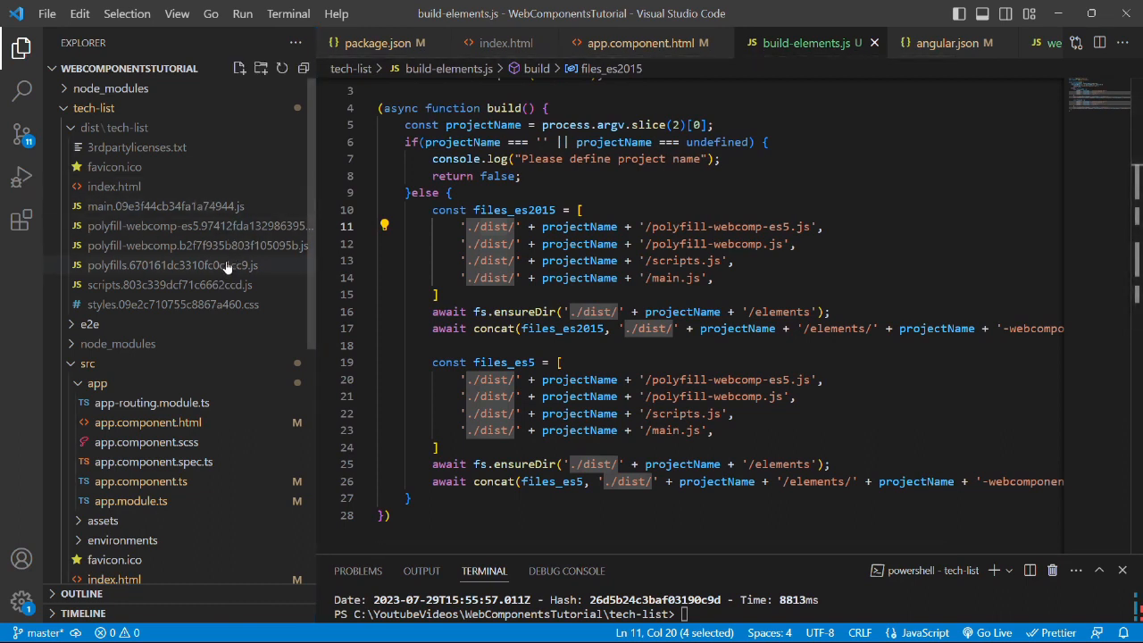
mouse_move(286, 230)
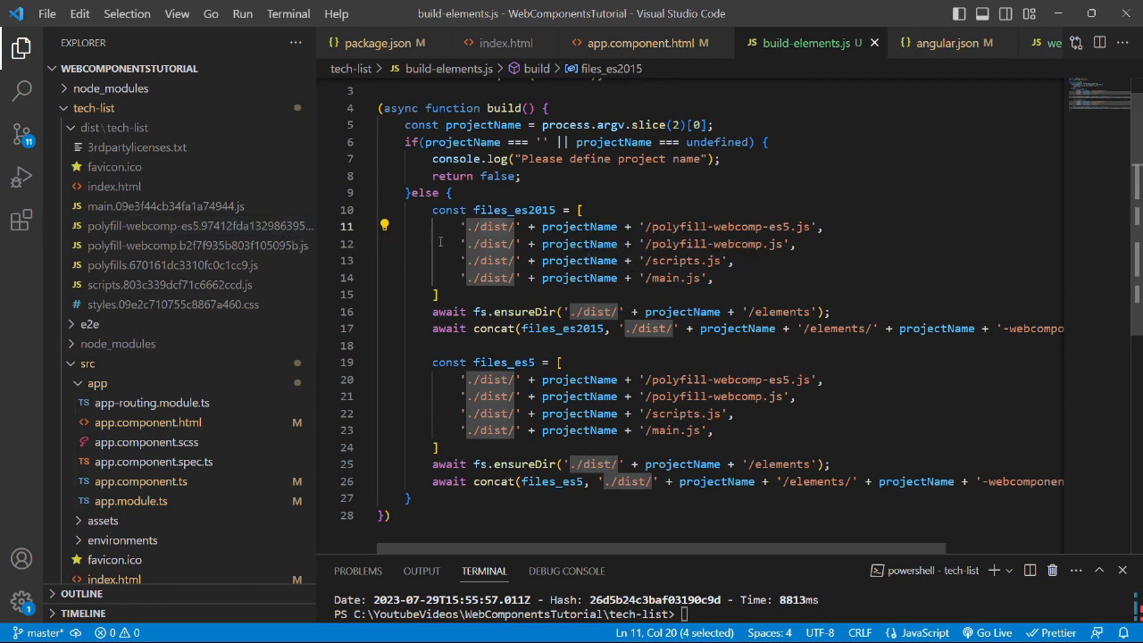
mouse_move(165, 206)
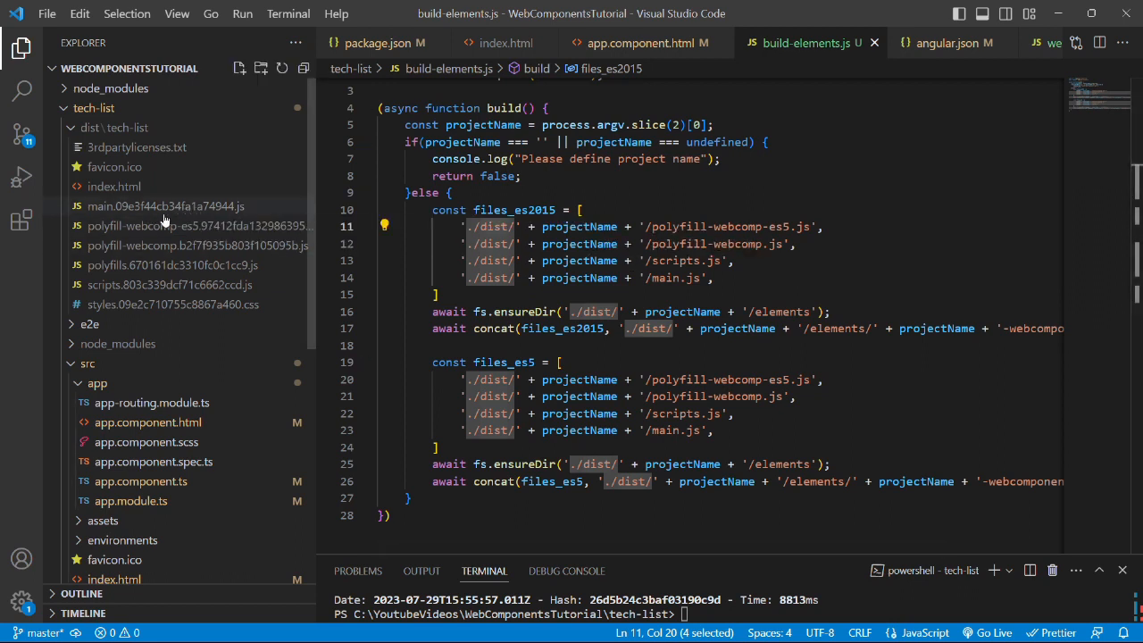
mouse_move(175, 213)
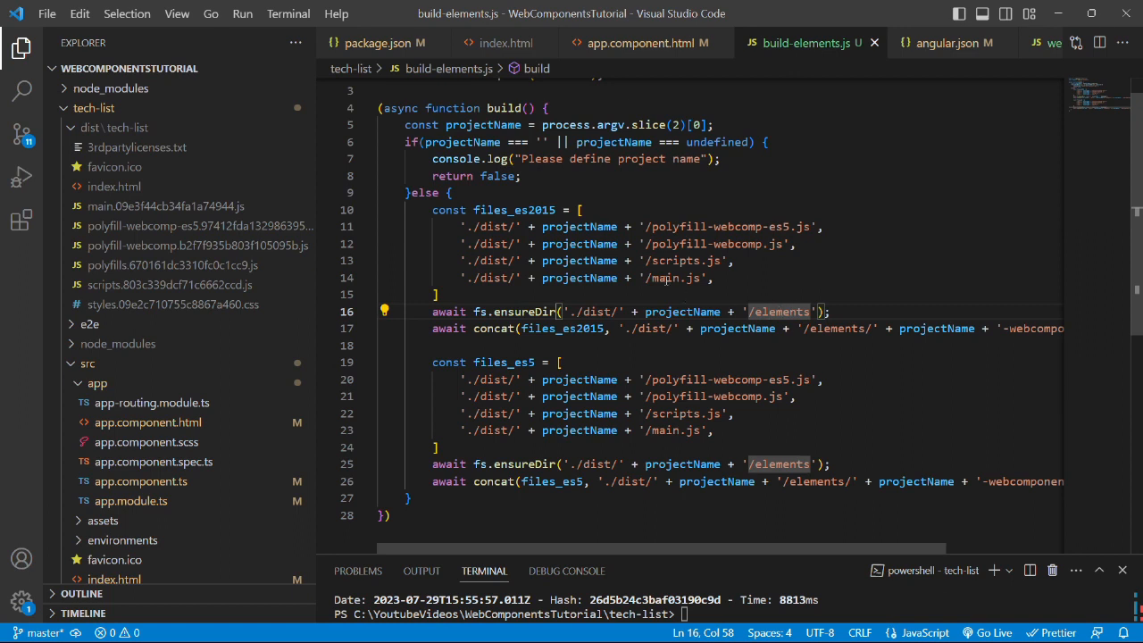
Step: Review the /elements output path and the concat calls in build-elements.js
double_click(493, 328)
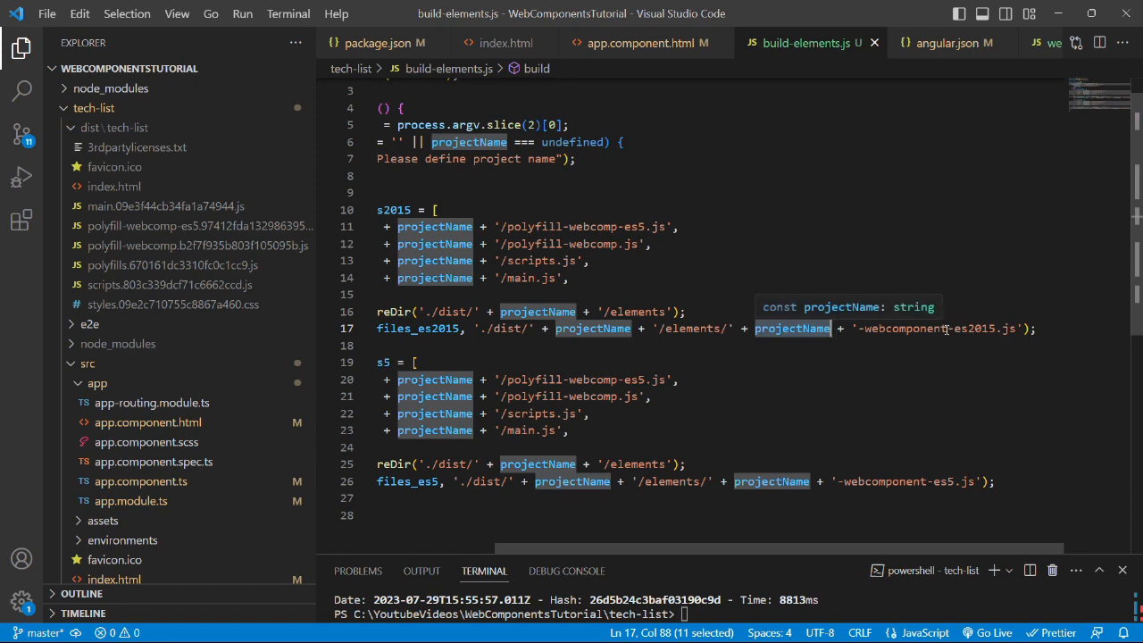
mouse_move(700, 331)
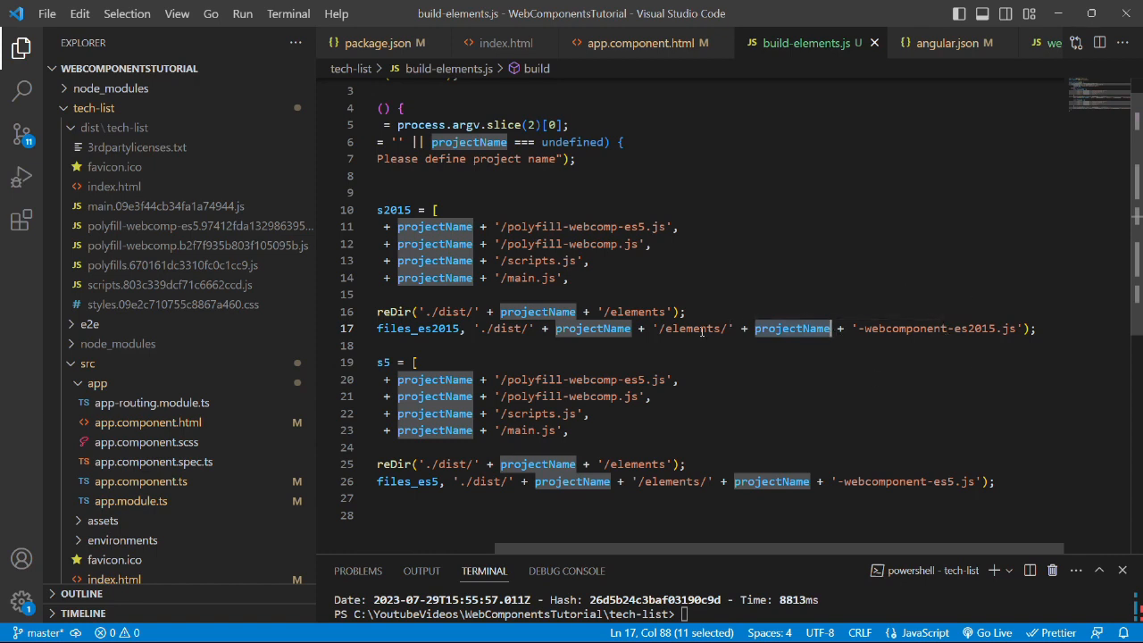
left_click(126, 129)
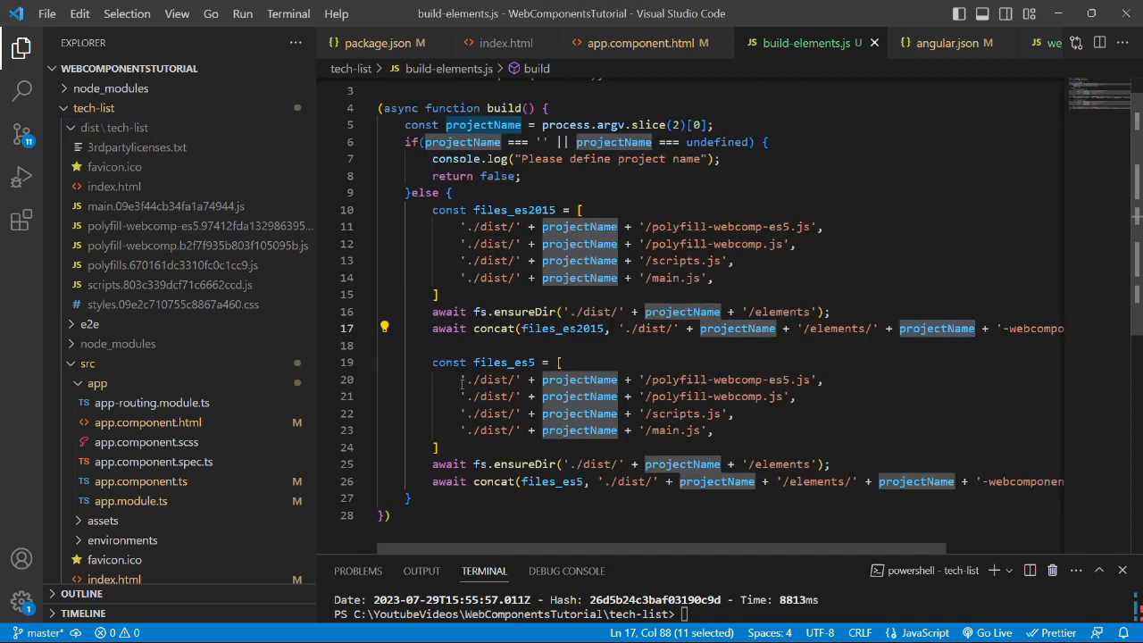
left_click_drag(461, 379, 830, 464)
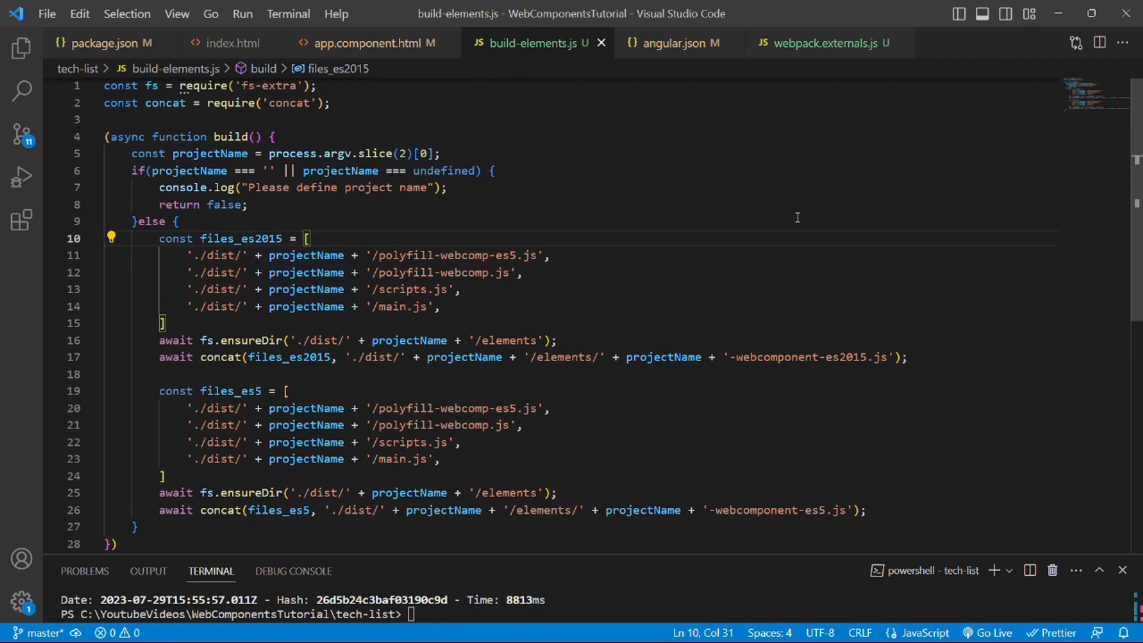
mouse_move(561, 64)
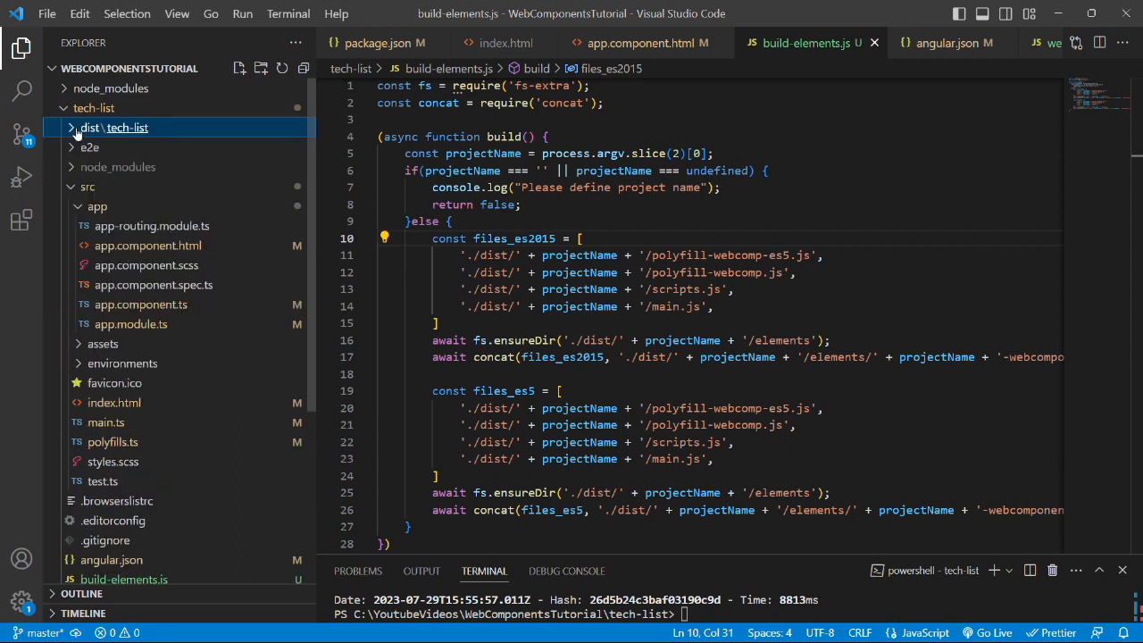
Step: Collapse the dist output folder in the Explorer
left_click(87, 186)
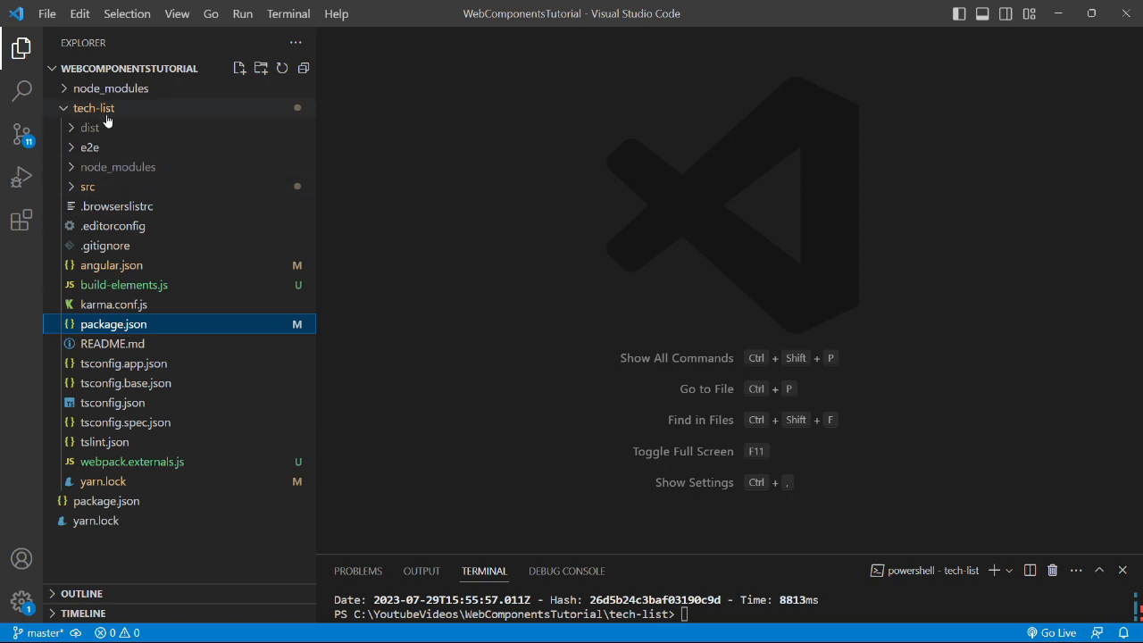
Step: Append --output-hashing none to the build:tech-list:externals script in package.json
left_click(113, 324)
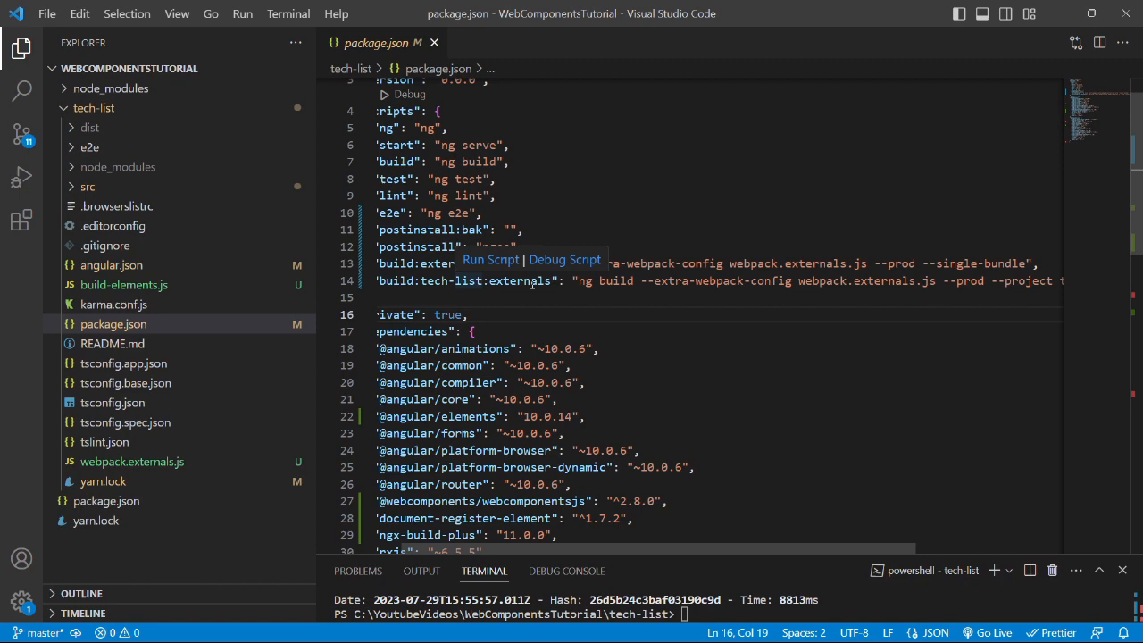
scroll("right", 3)
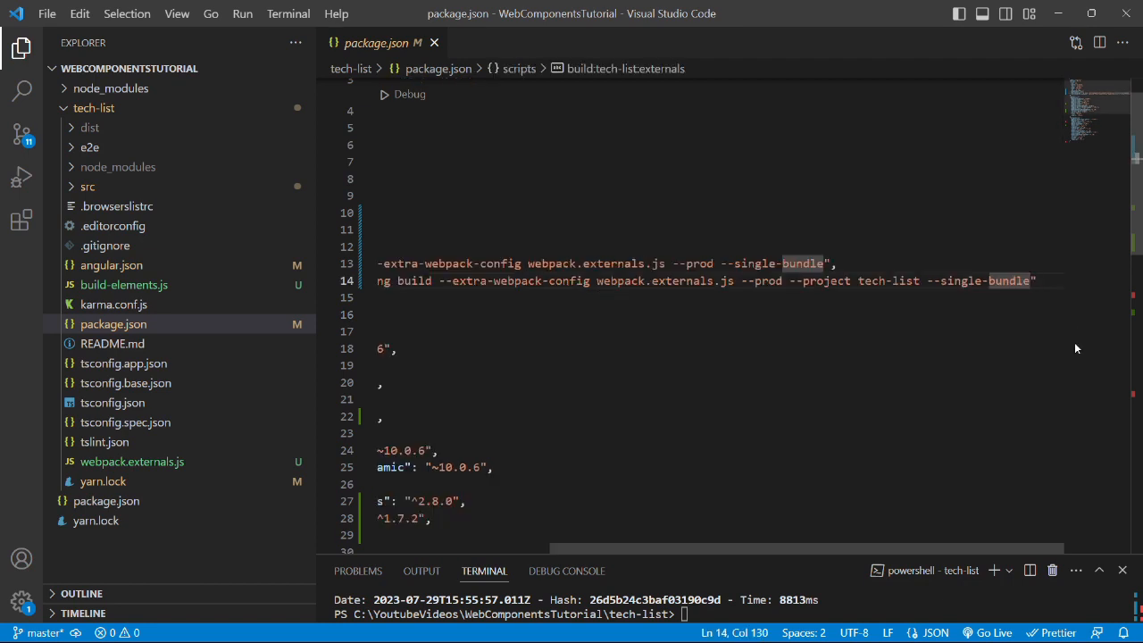
type("--")
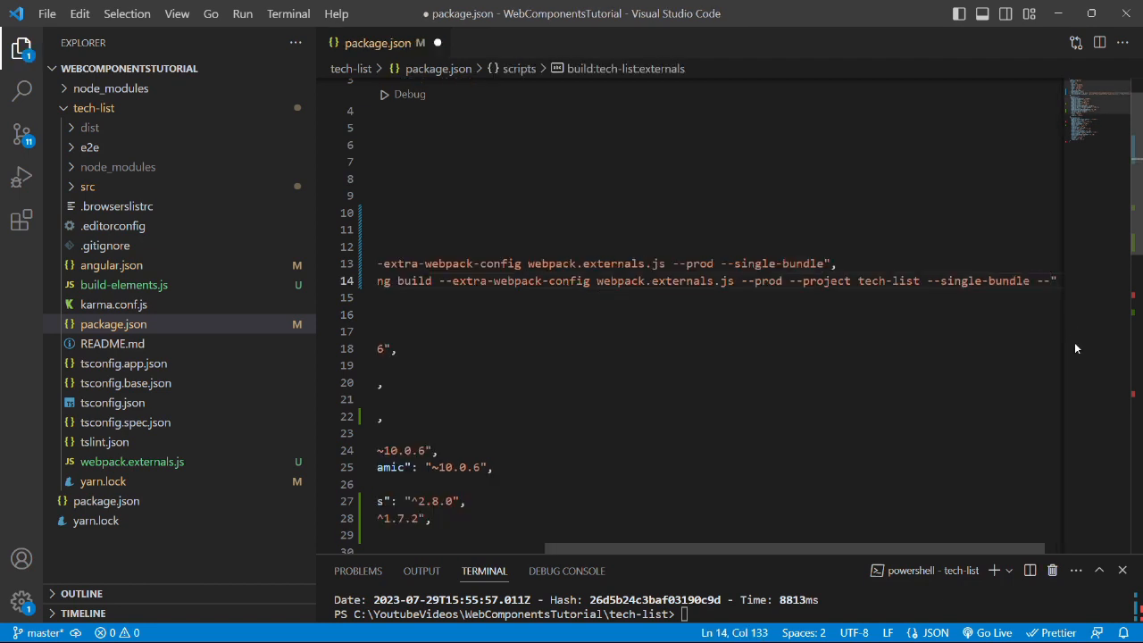
type("--output-hashing none")
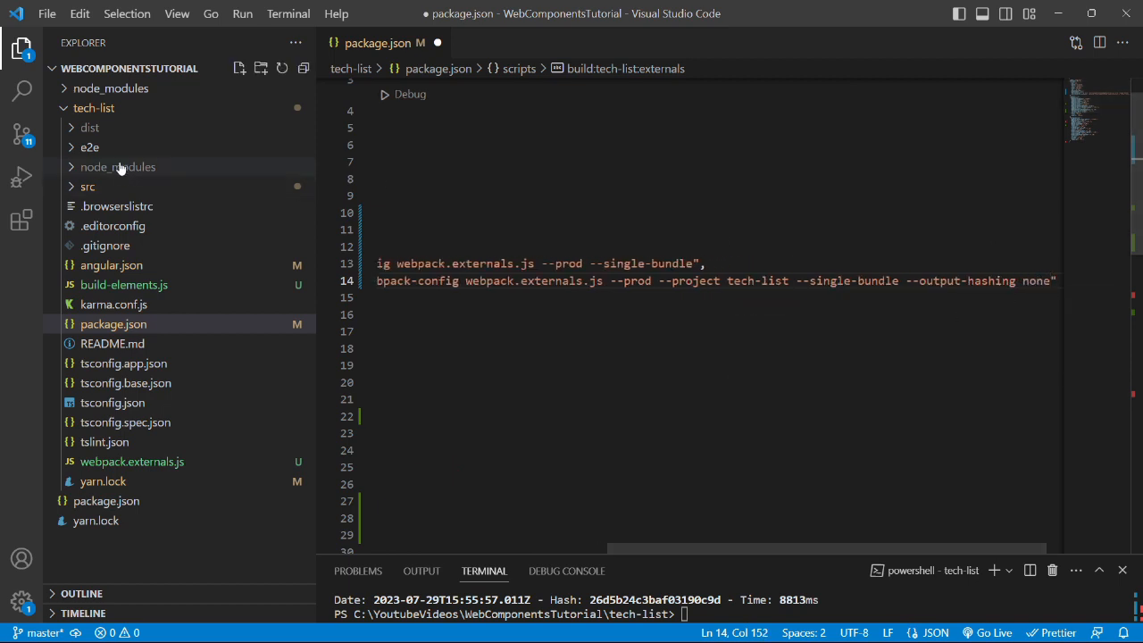
left_click(89, 127)
type(" && n")
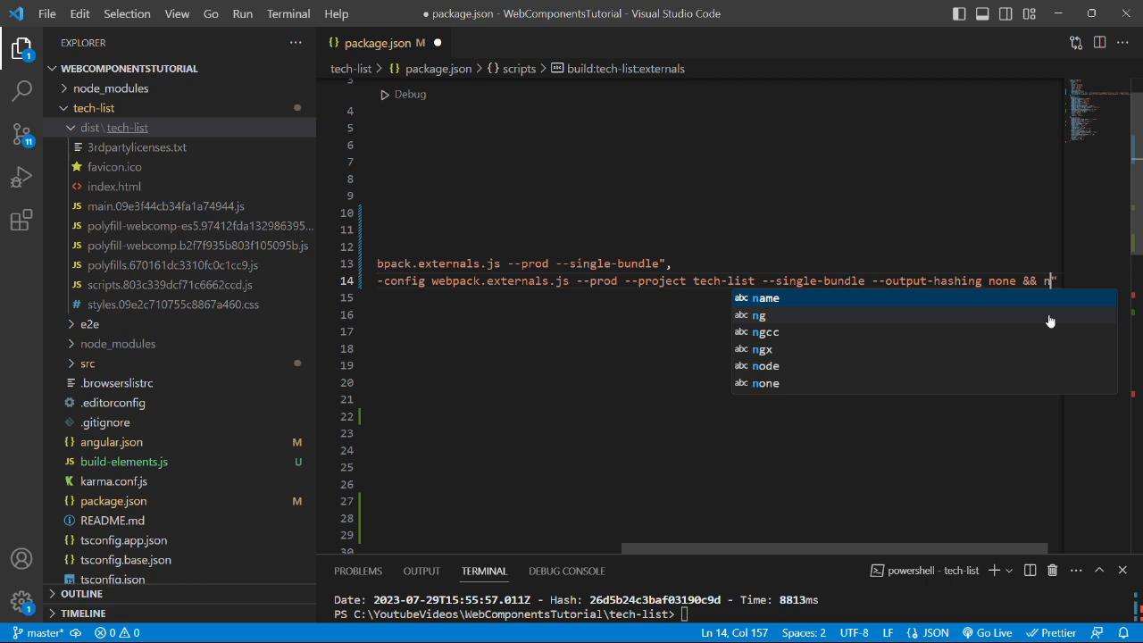
Step: Chain node build-elements.js tech-list onto the script and reopen build-elements.js
type("ode build-")
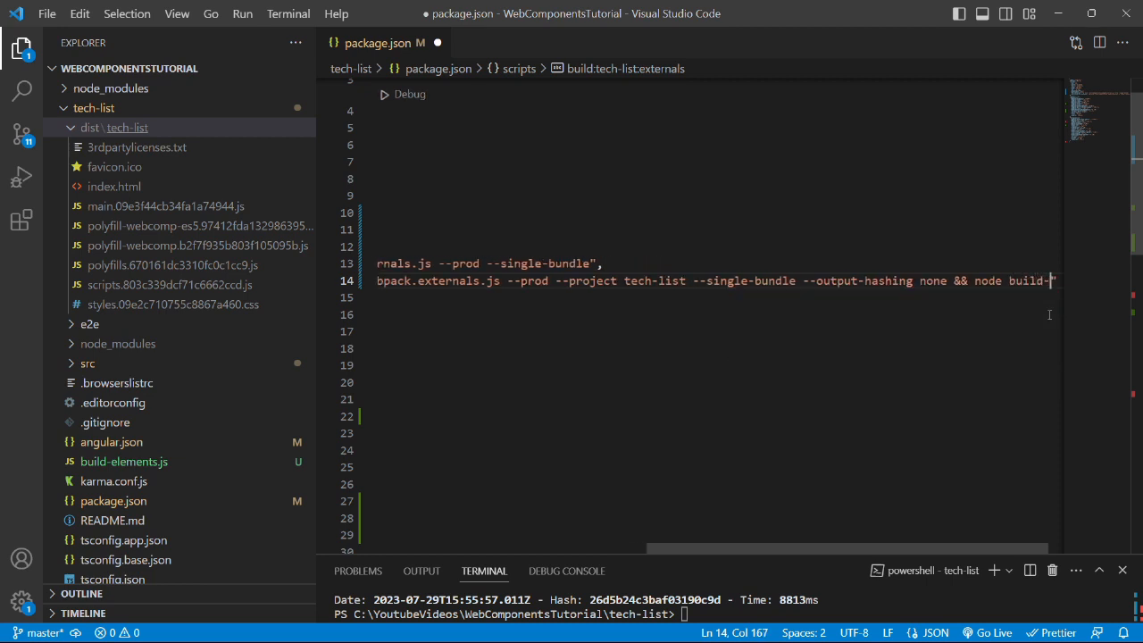
type("elements.js")
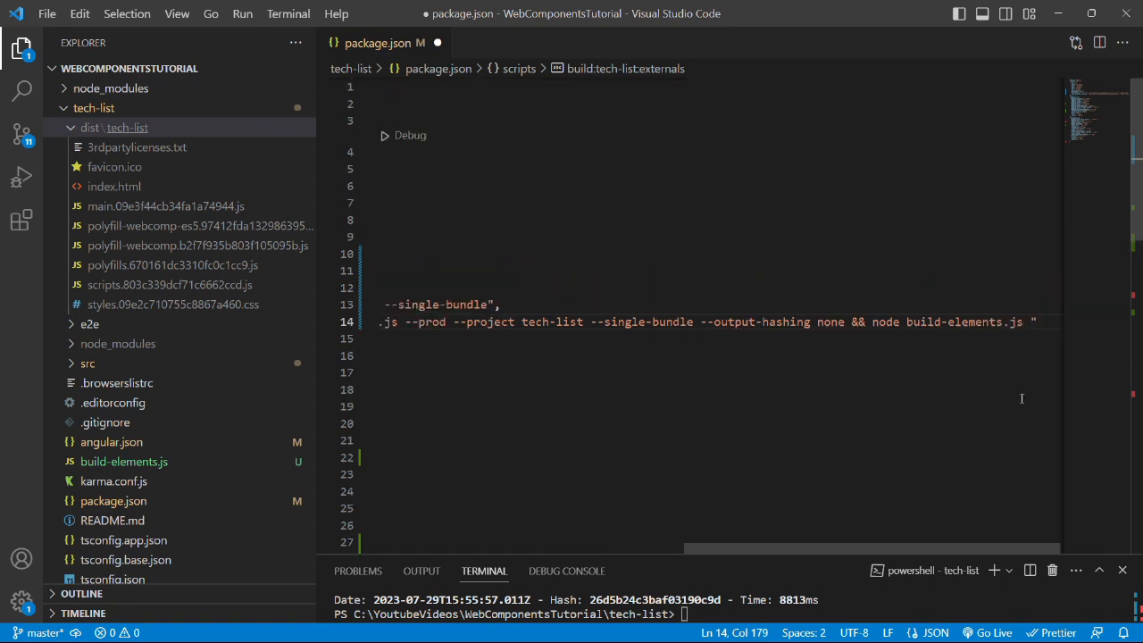
type("tech-list")
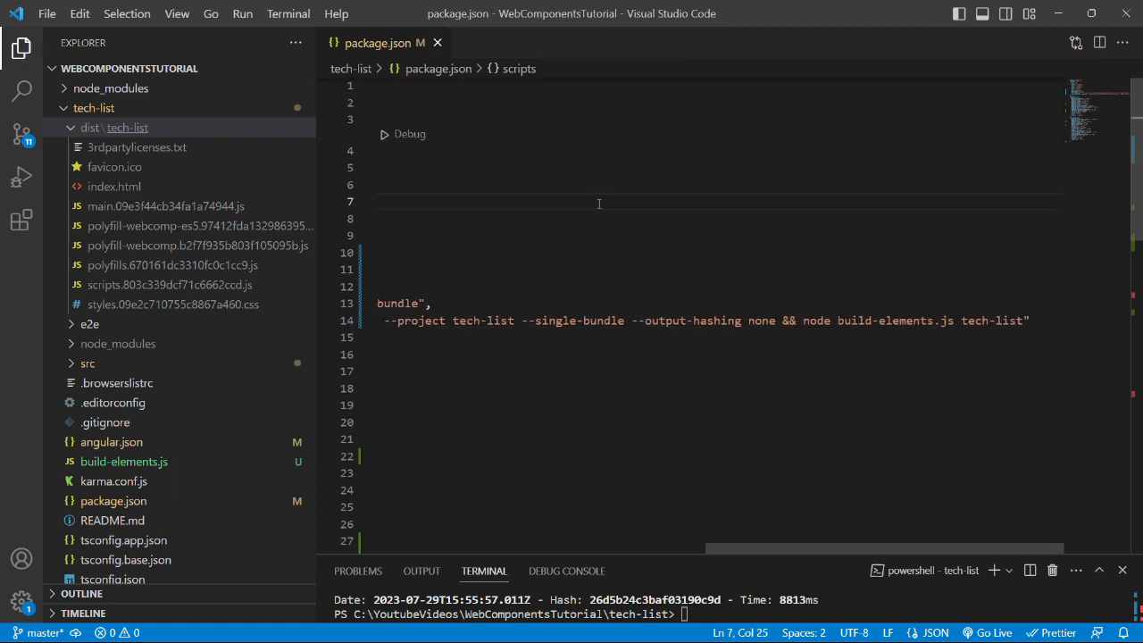
double_click(996, 322)
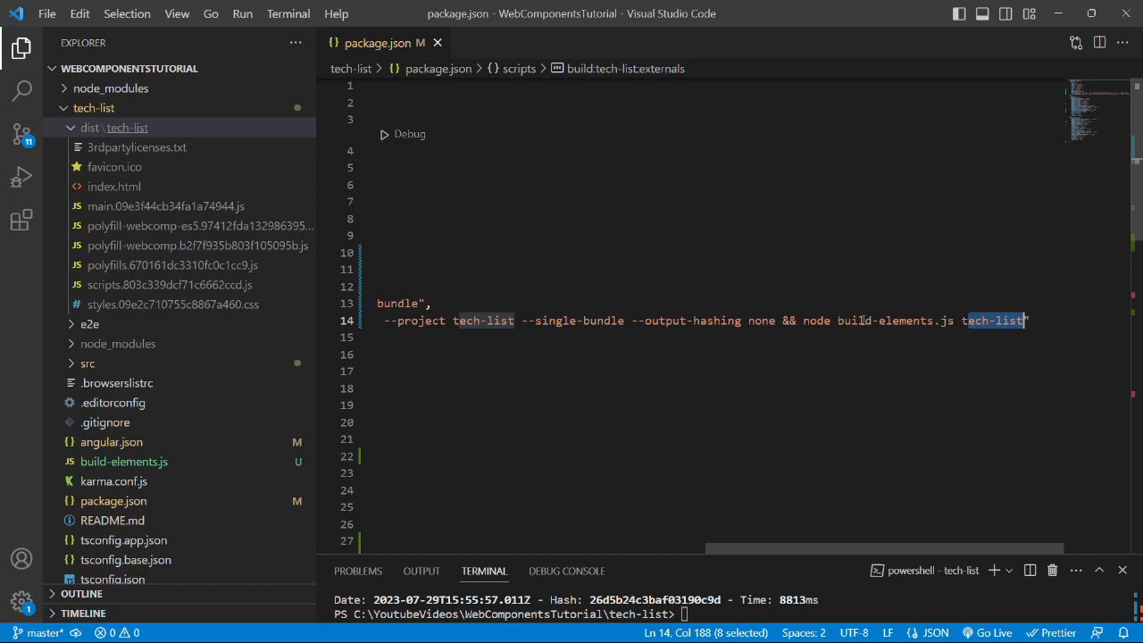
left_click(123, 460)
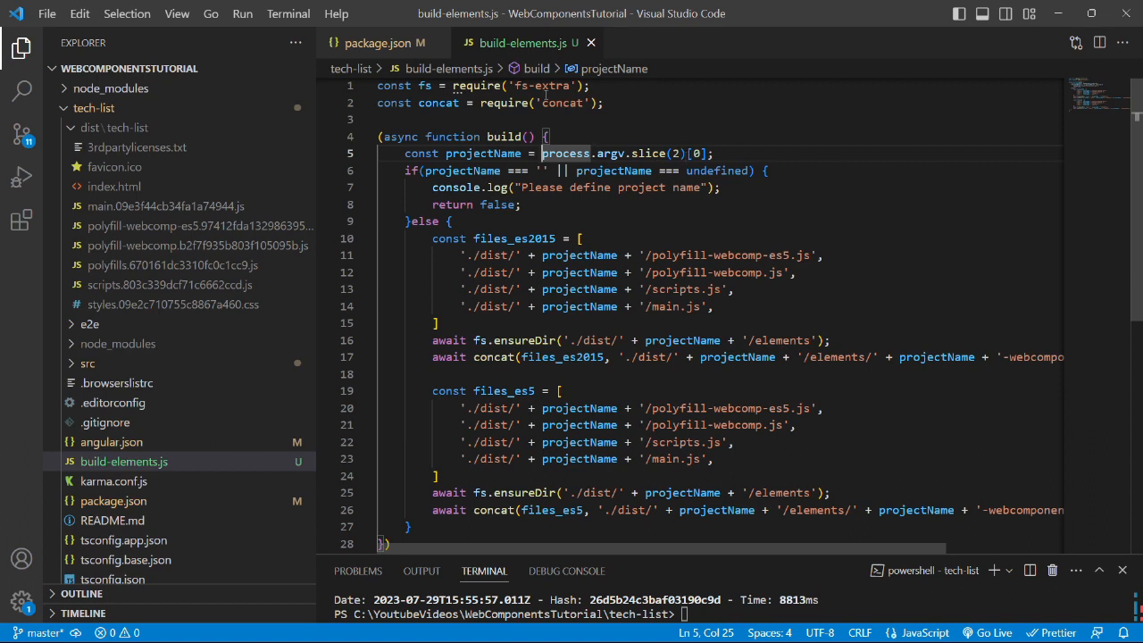
mouse_move(539, 85)
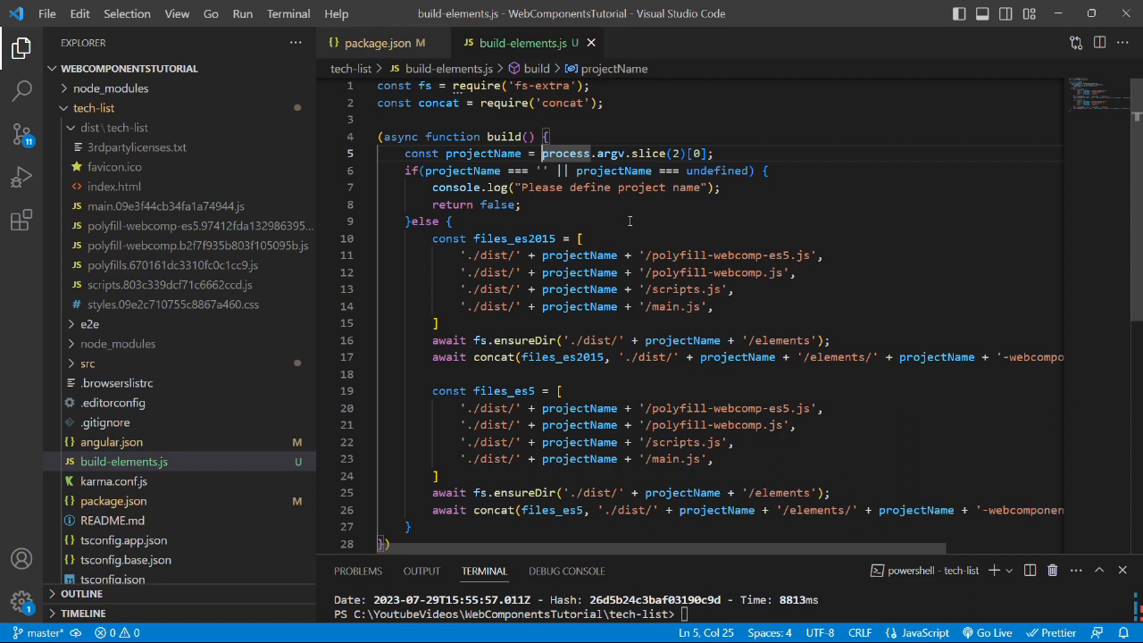
mouse_move(746, 422)
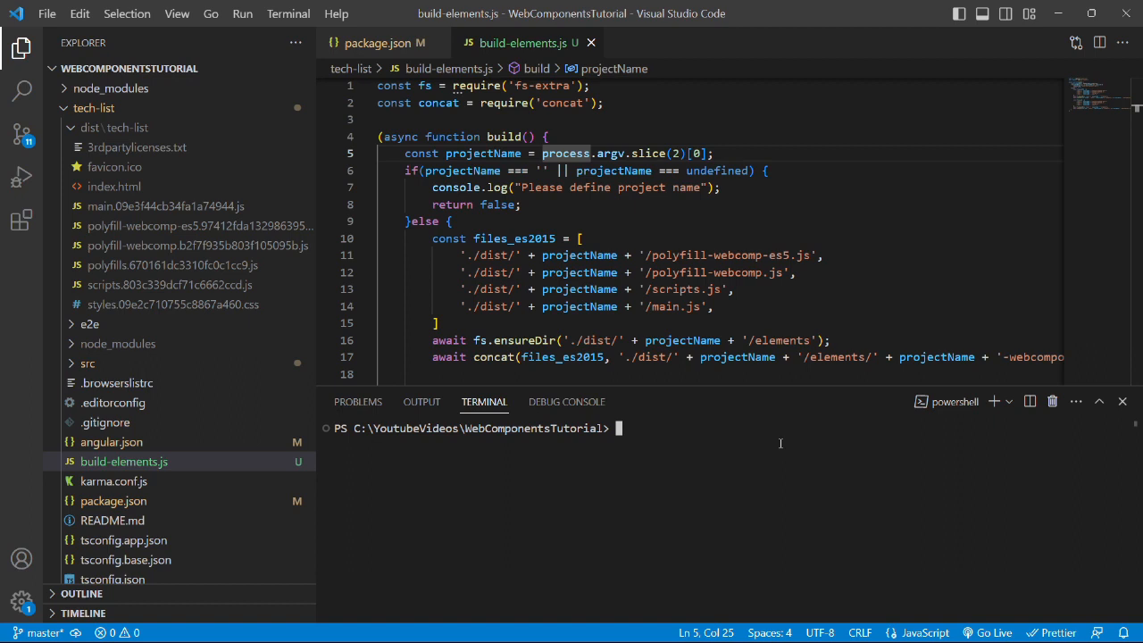
Step: Install fs-extra as a dev dependency with yarn and confirm it in devDependencies
type("yarn")
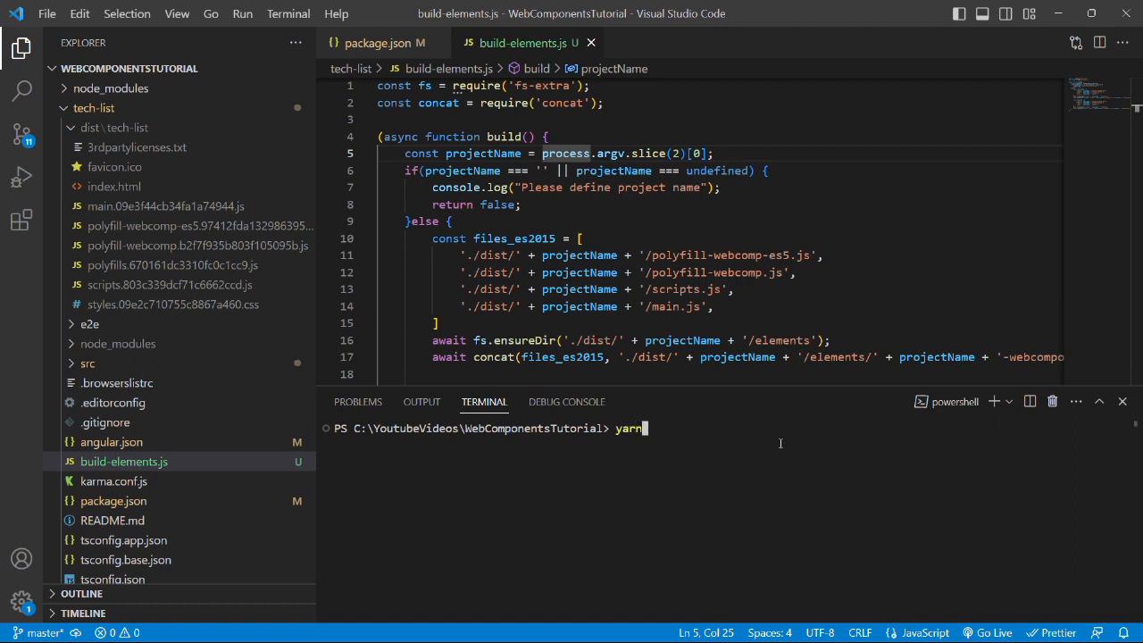
type("add fs-extra")
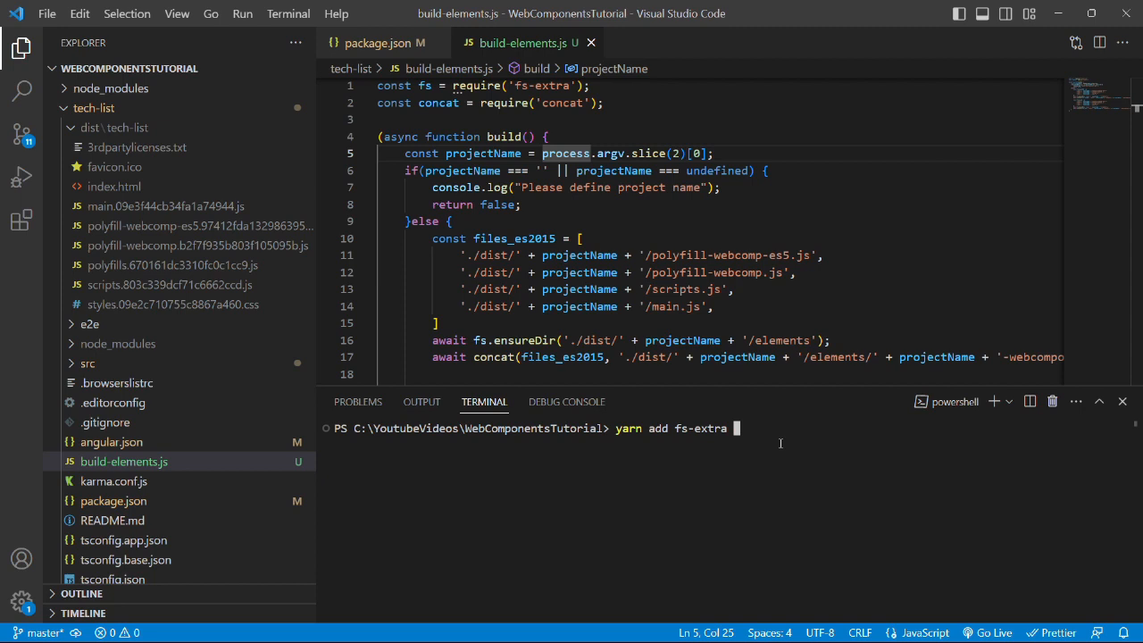
type("-")
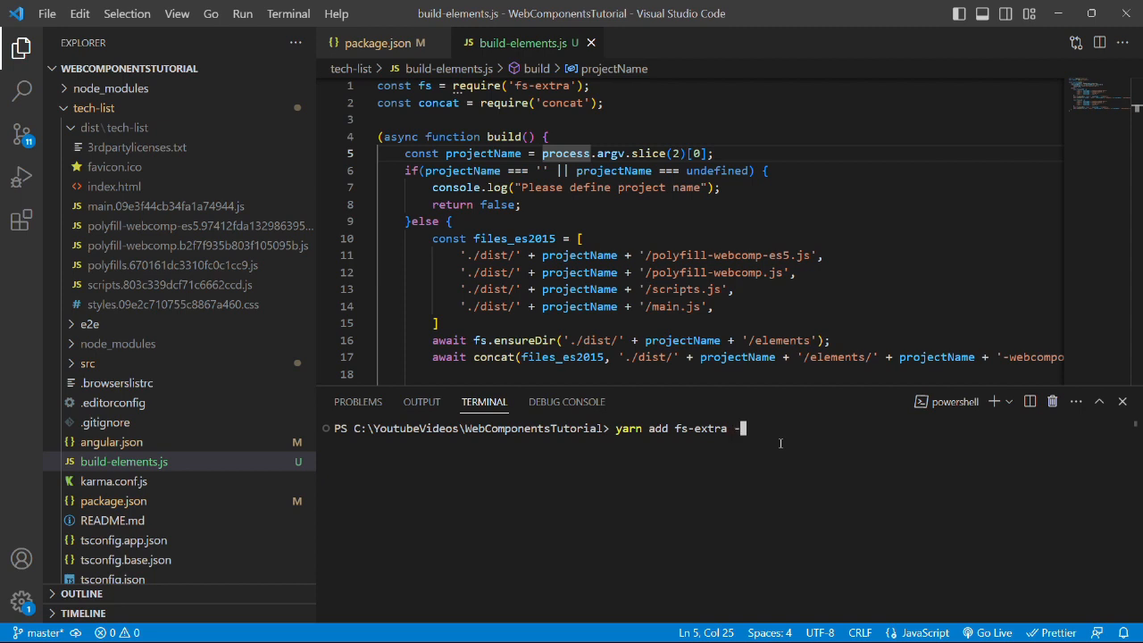
type("D")
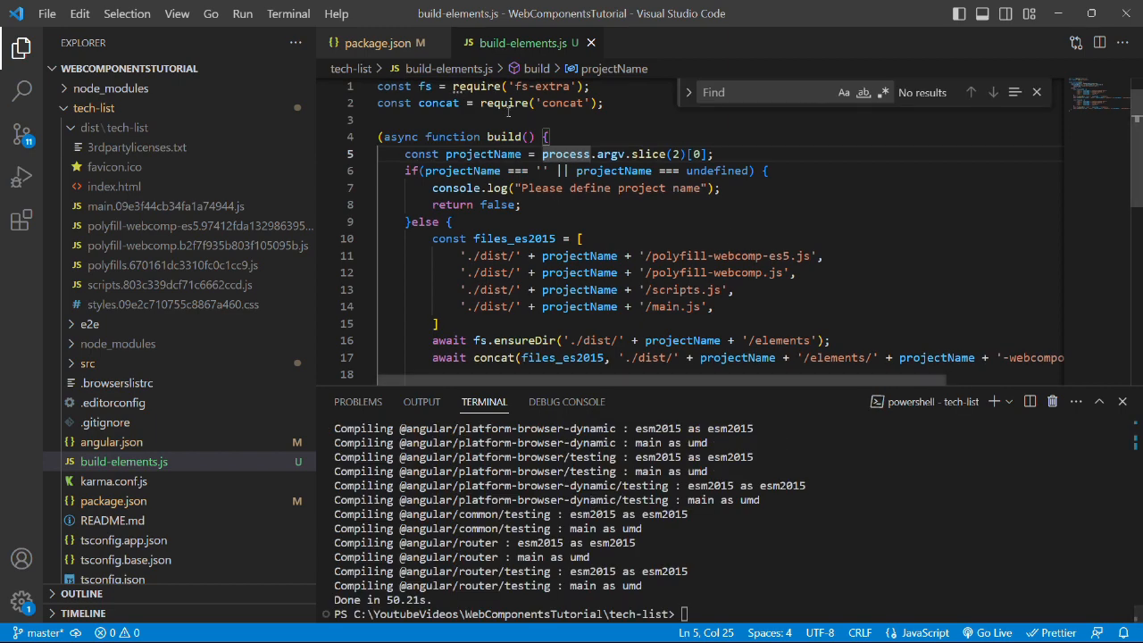
left_click(379, 42)
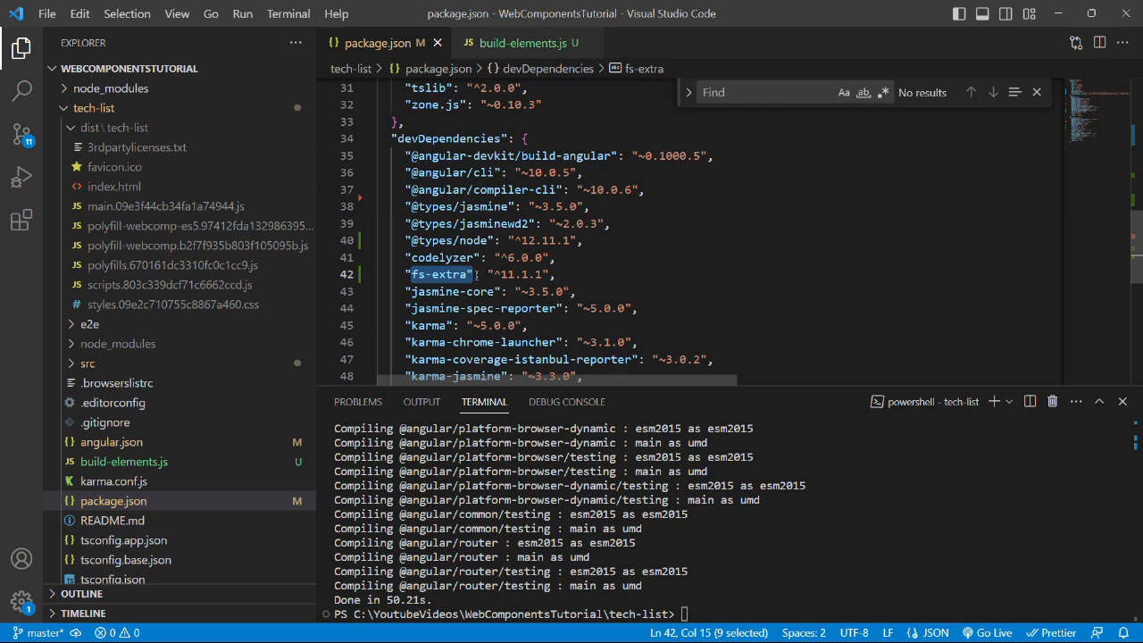
left_click(438, 139)
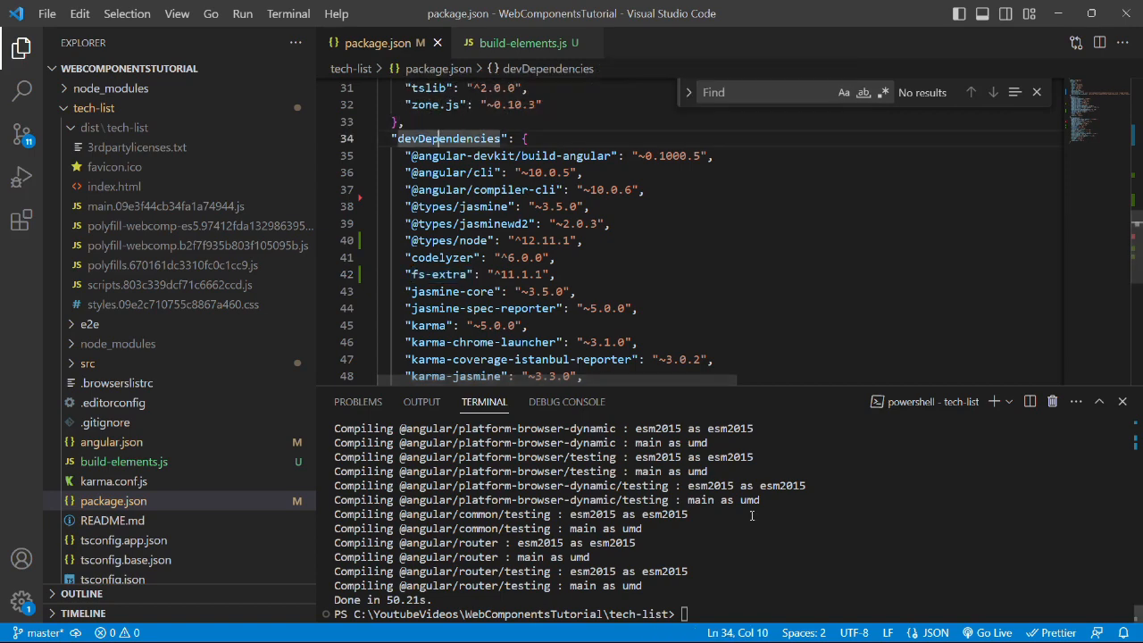
Step: Install concat as a dev dependency with yarn and return to package.json
left_click(521, 43)
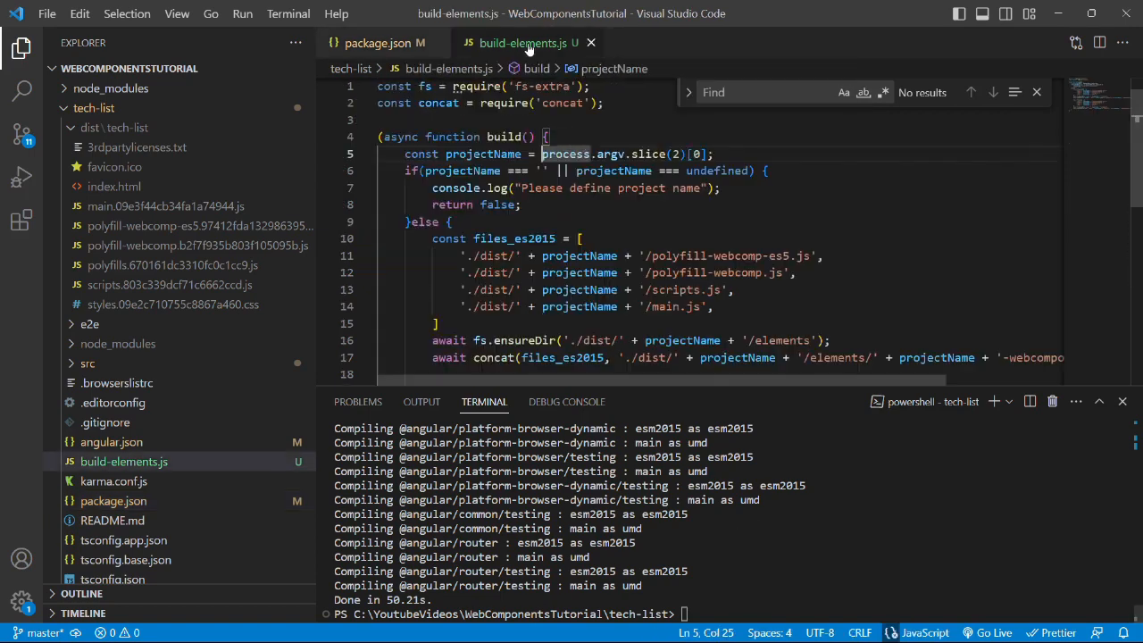
type("yarn add concat -D")
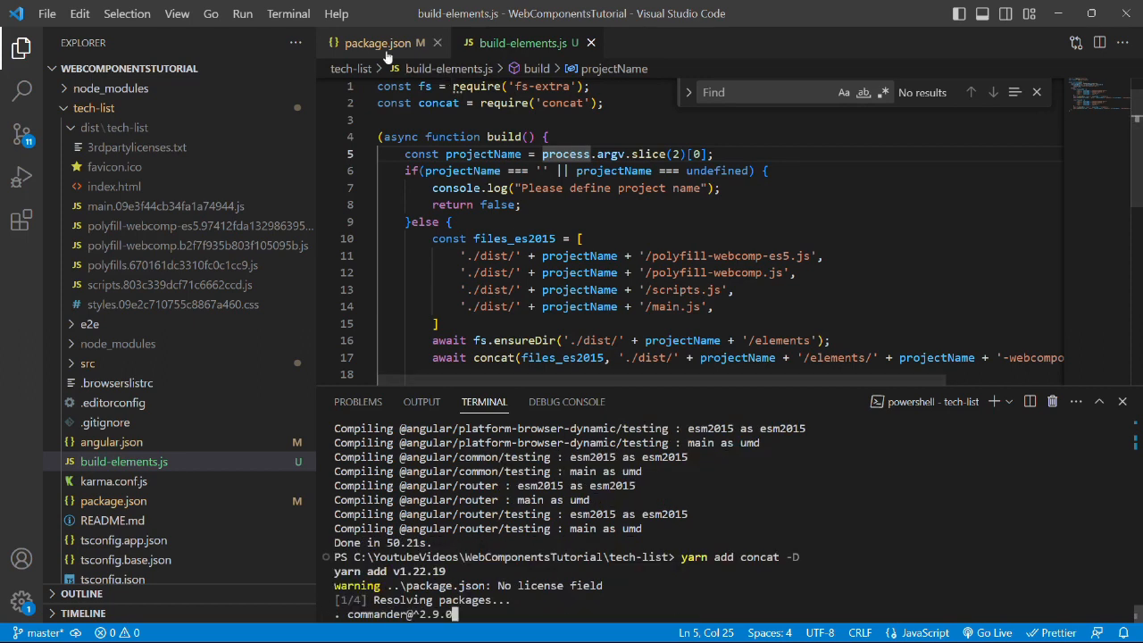
left_click(379, 43)
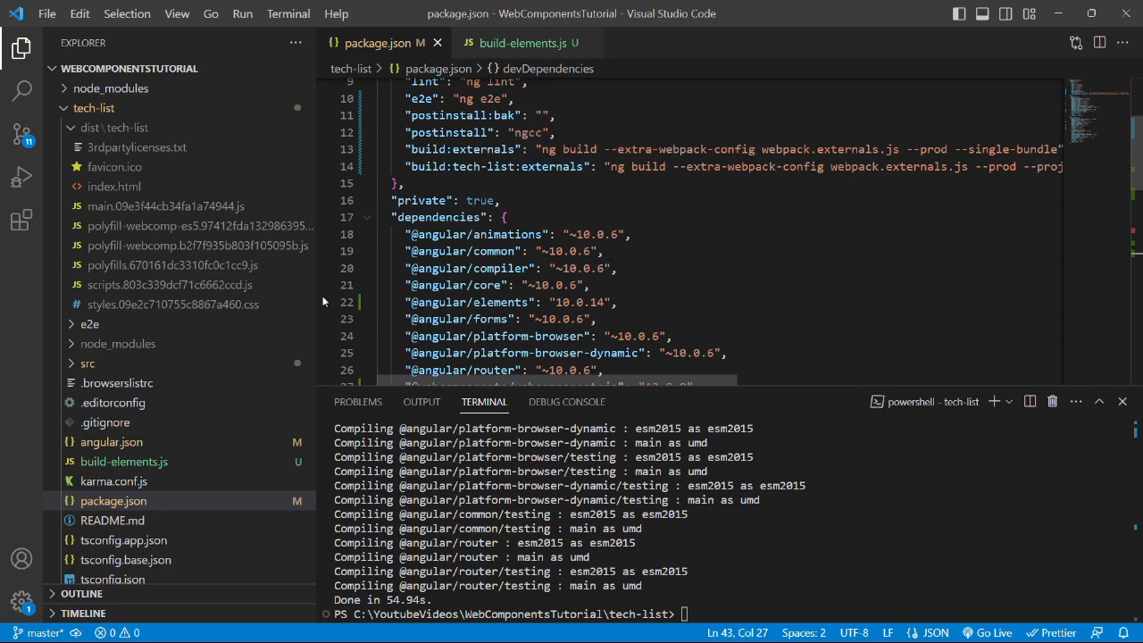
mouse_move(241, 247)
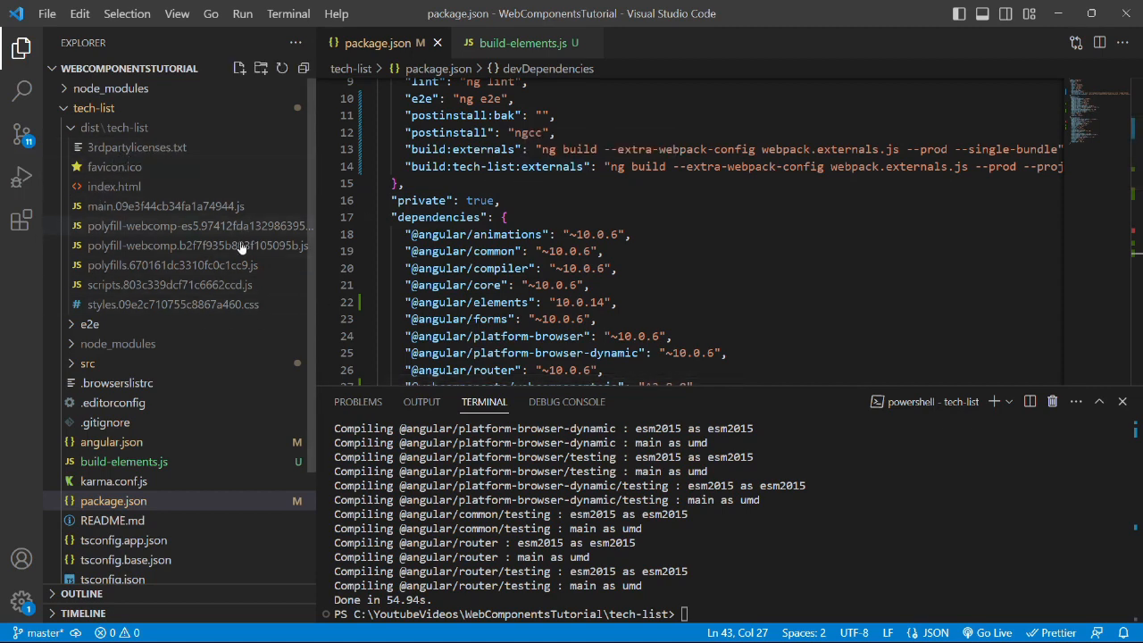
Step: Run npm run build:tech-list:externals and check dist/tech-list for the un-hashed bundles
left_click(464, 166)
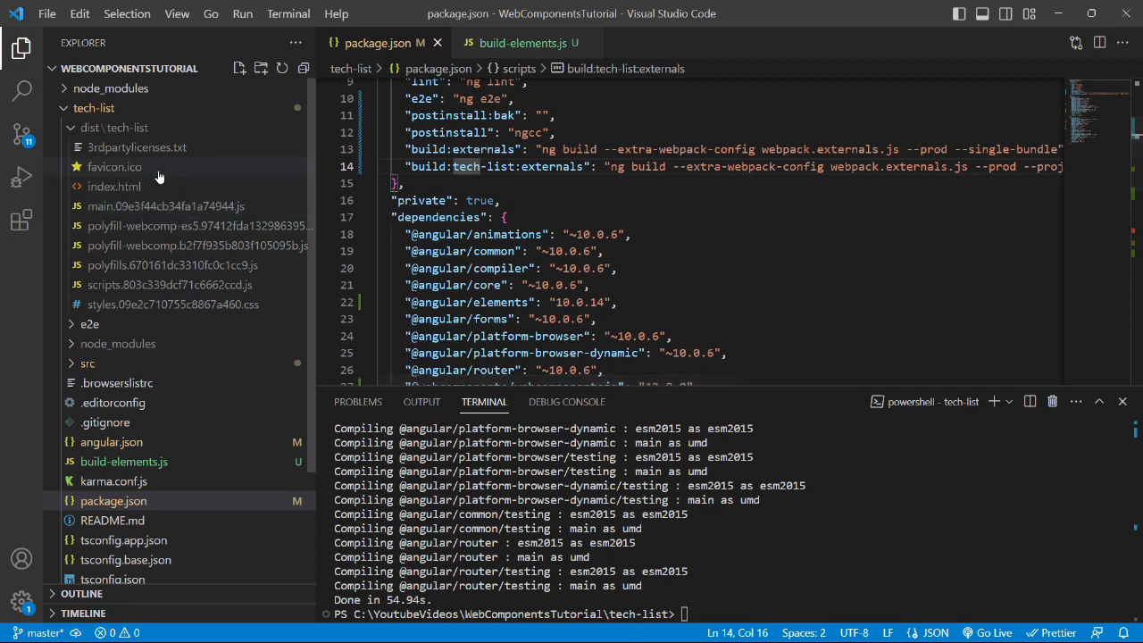
mouse_move(136, 246)
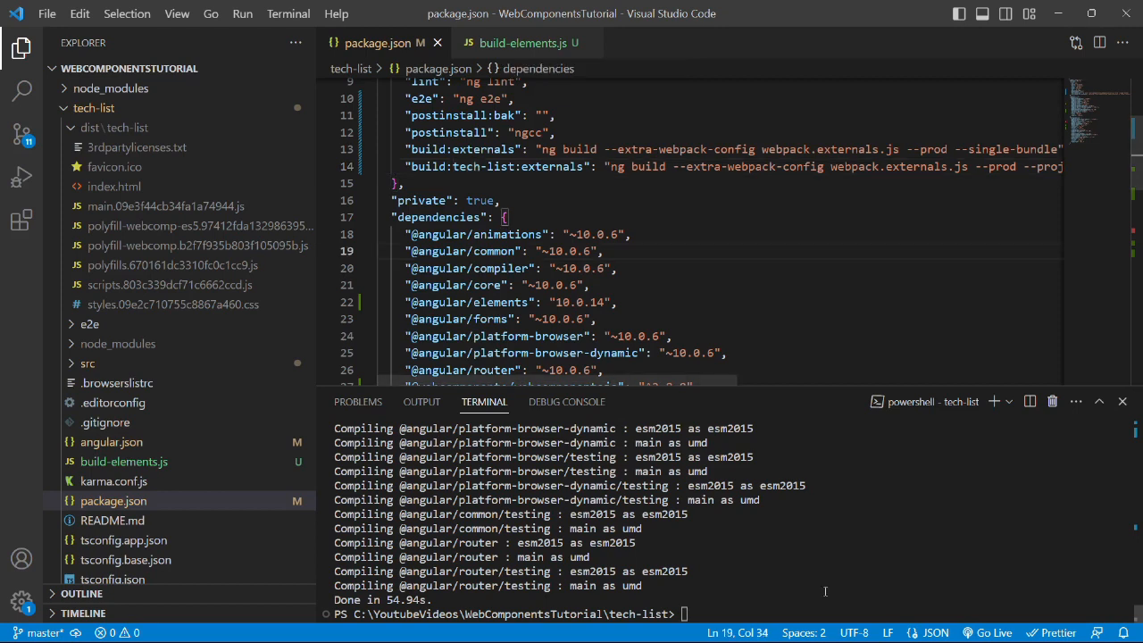
type("npm ru")
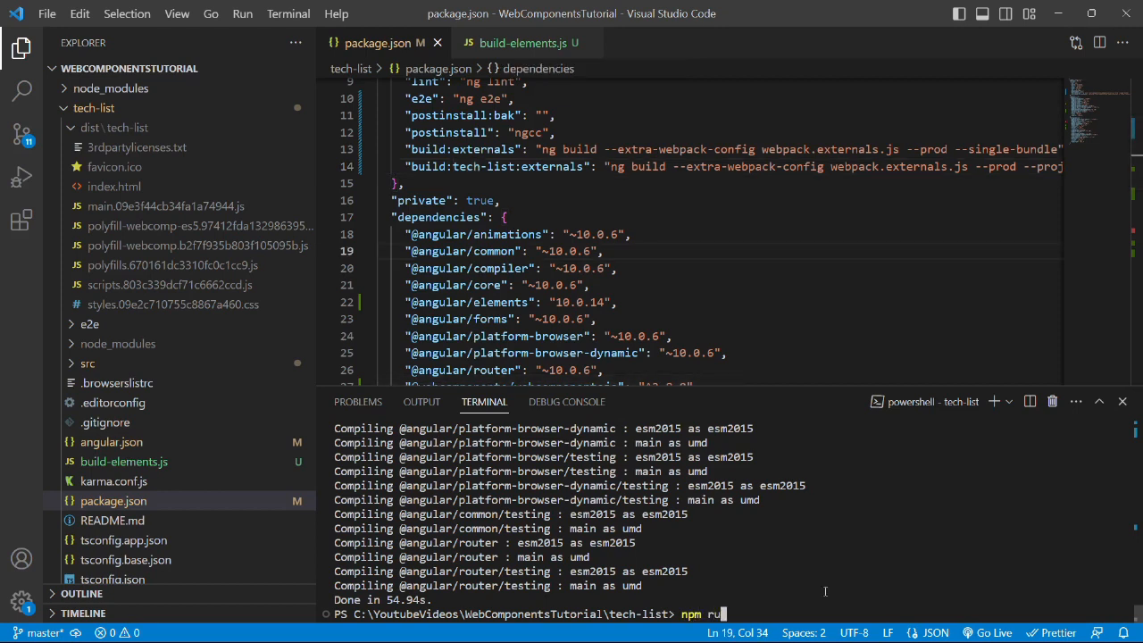
type("build:tech-list:externals")
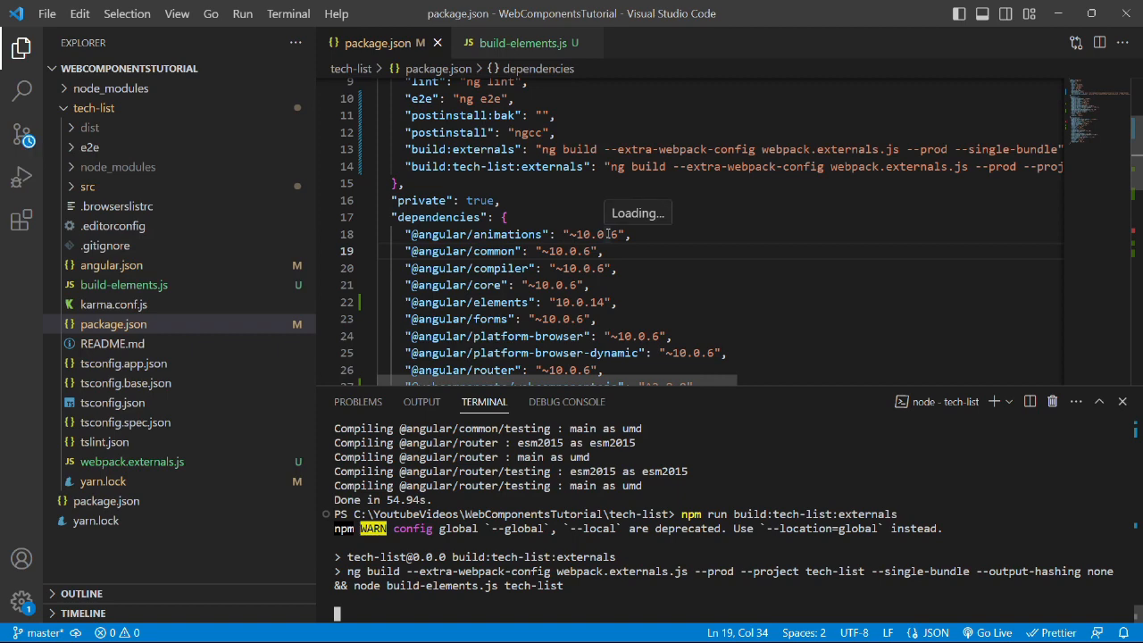
left_click(89, 129)
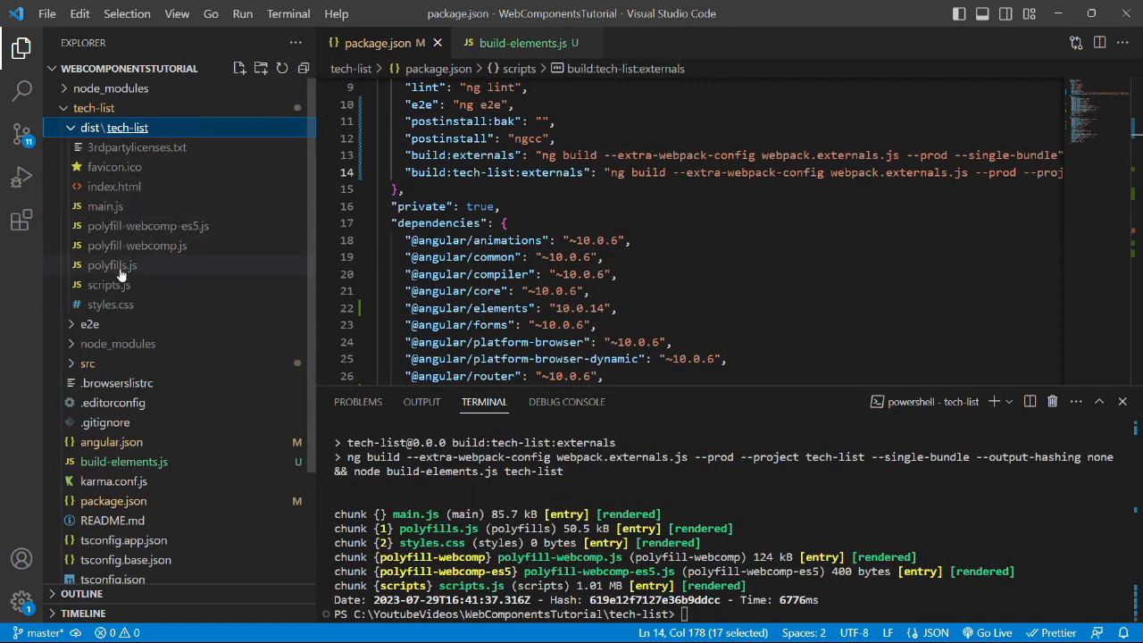
mouse_move(112, 264)
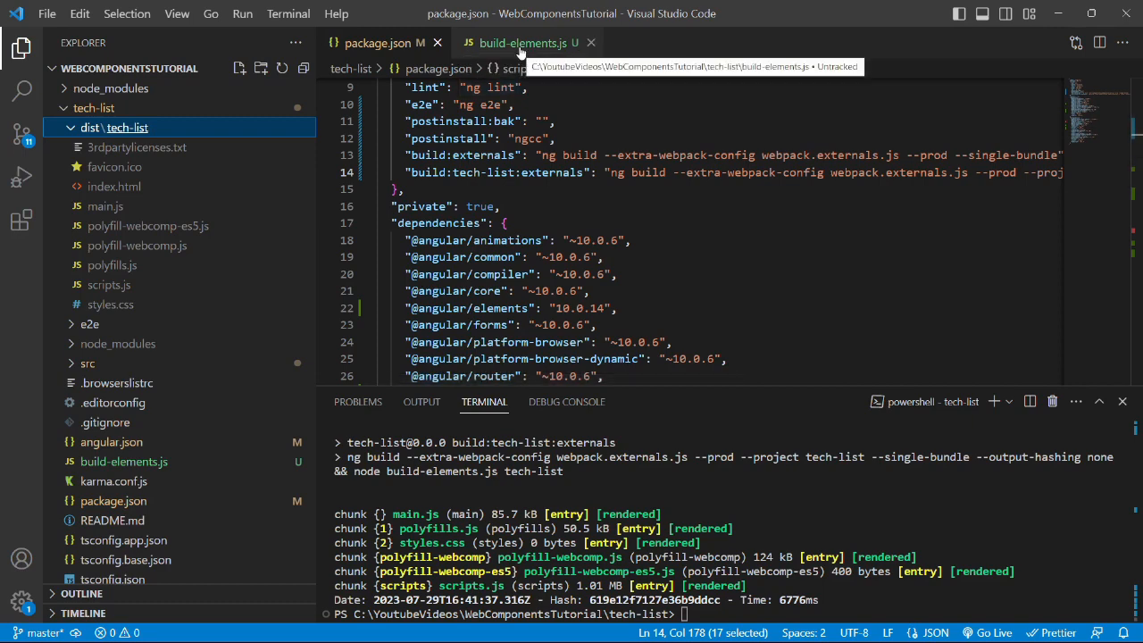
Step: Add () after build's closing brace so it runs immediately, then rerun build:tech-list:externals
left_click(522, 43)
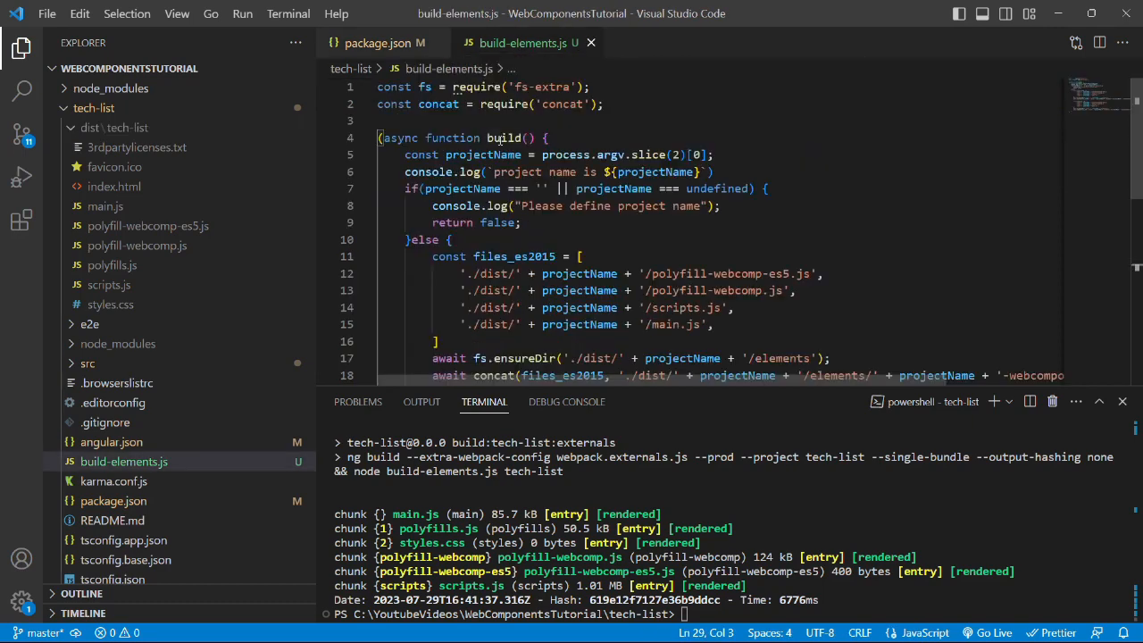
scroll("down", 3)
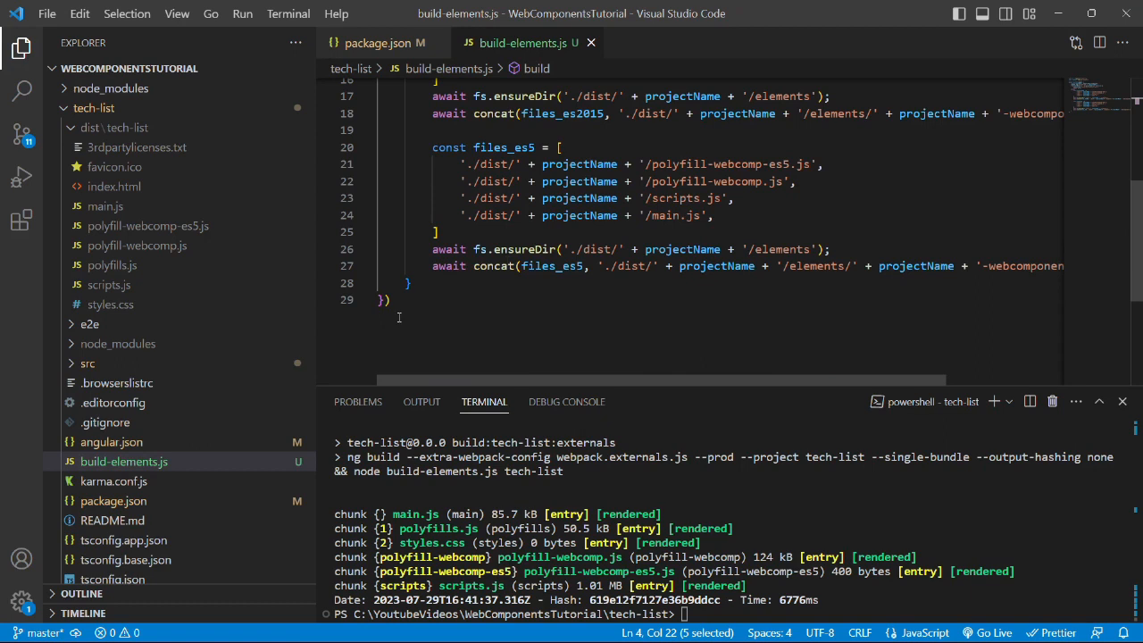
type("()")
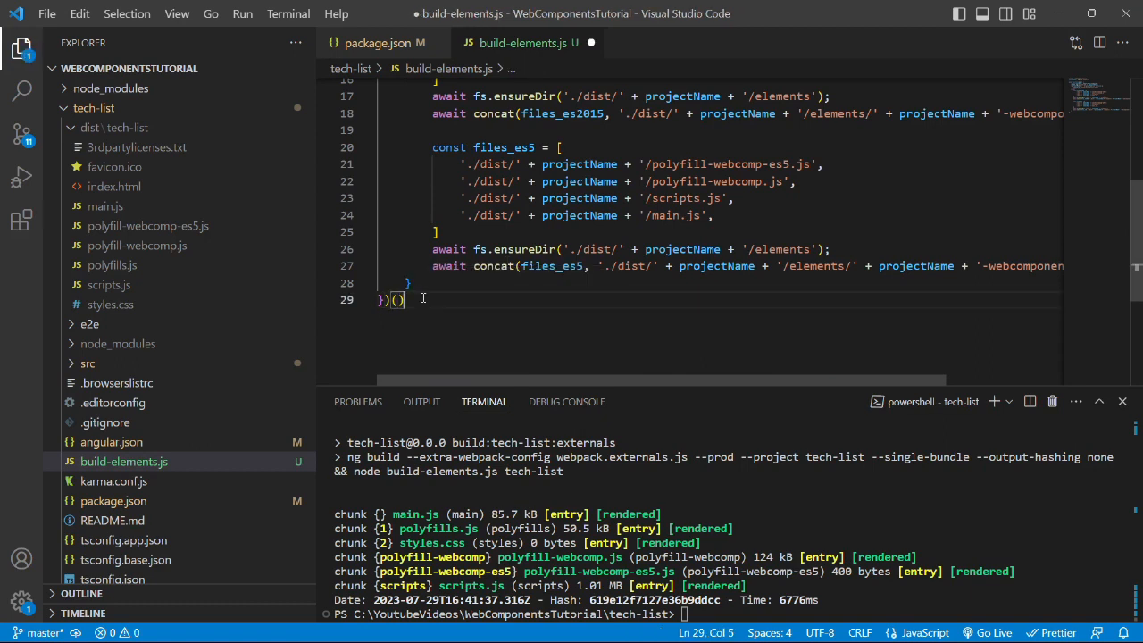
type("npm run build:tech-list:externals")
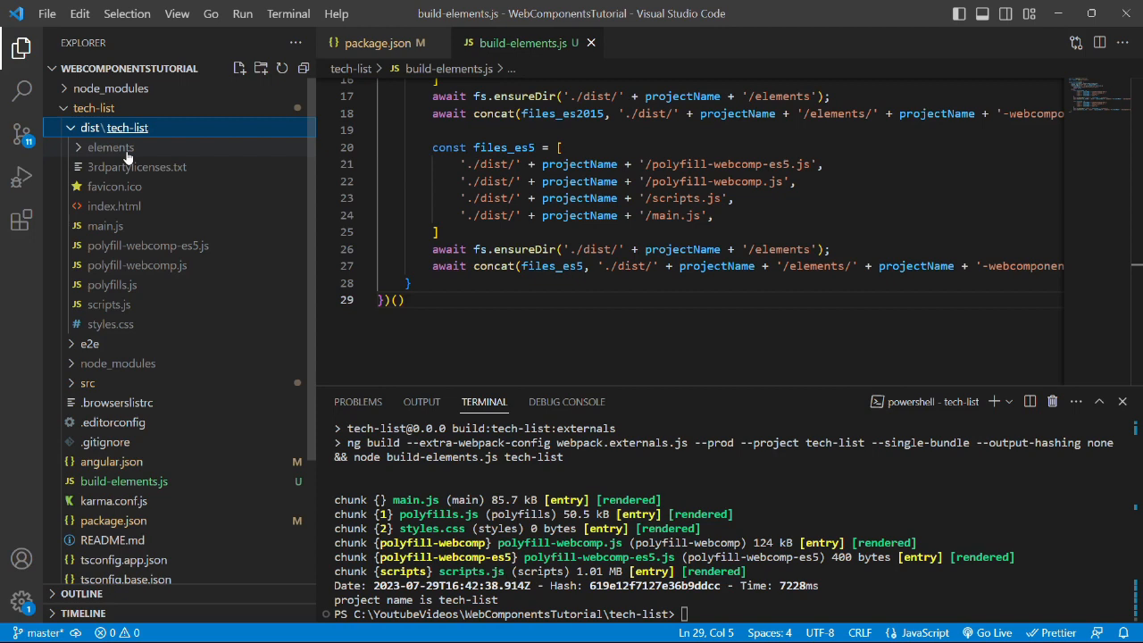
Step: Expand dist/tech-list/elements showing the es5 and es2015 webcomponent bundles, then open app.module.ts
left_click(110, 146)
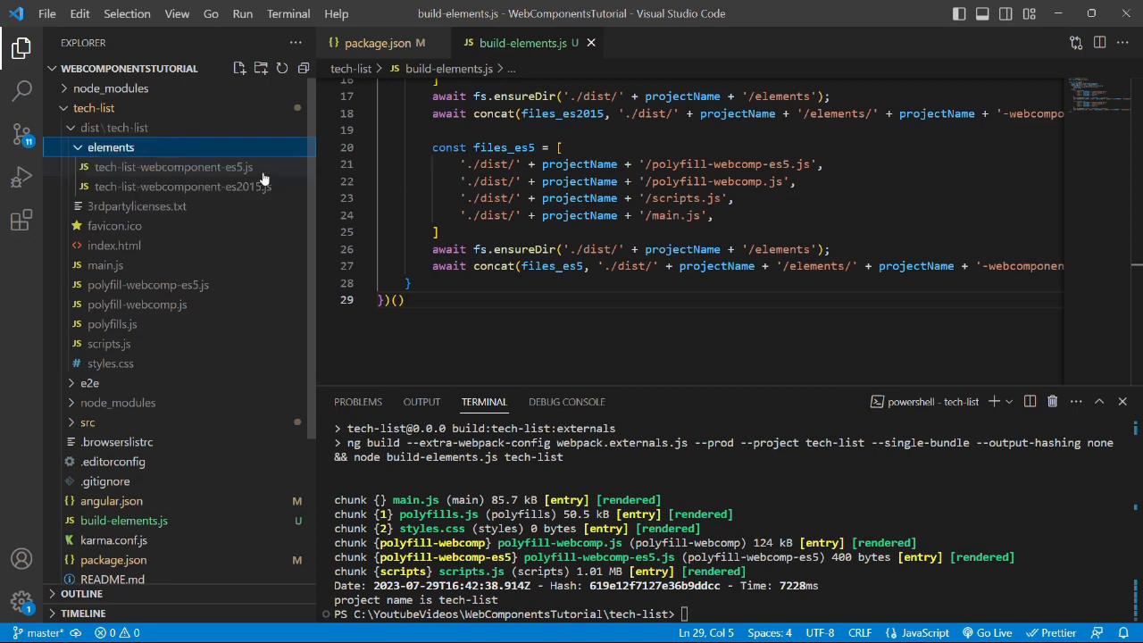
mouse_move(241, 196)
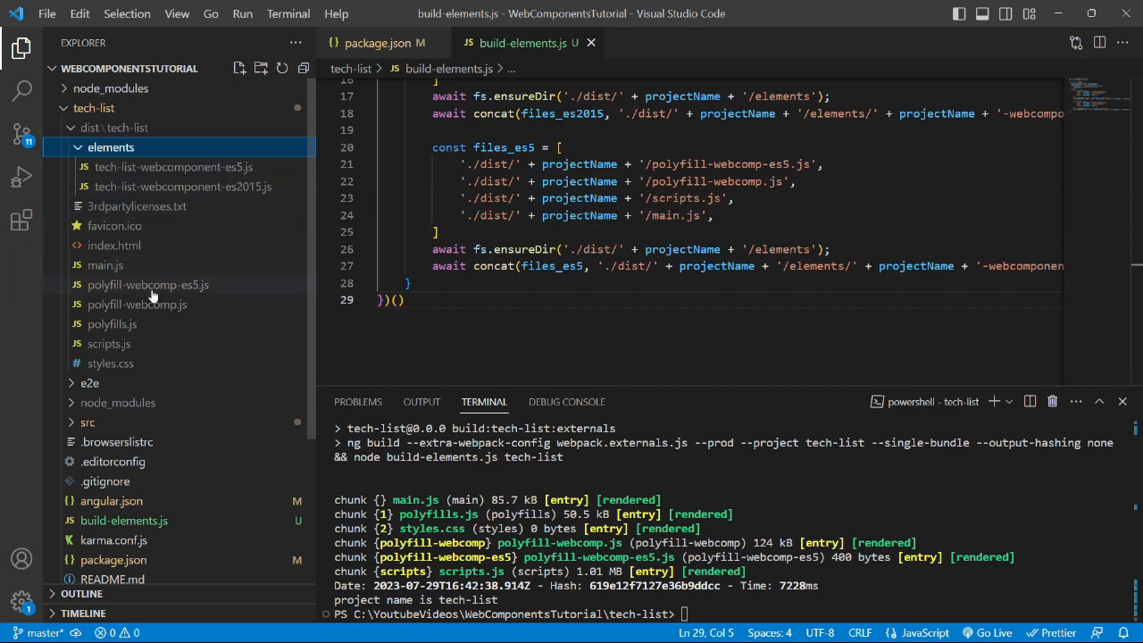
mouse_move(149, 284)
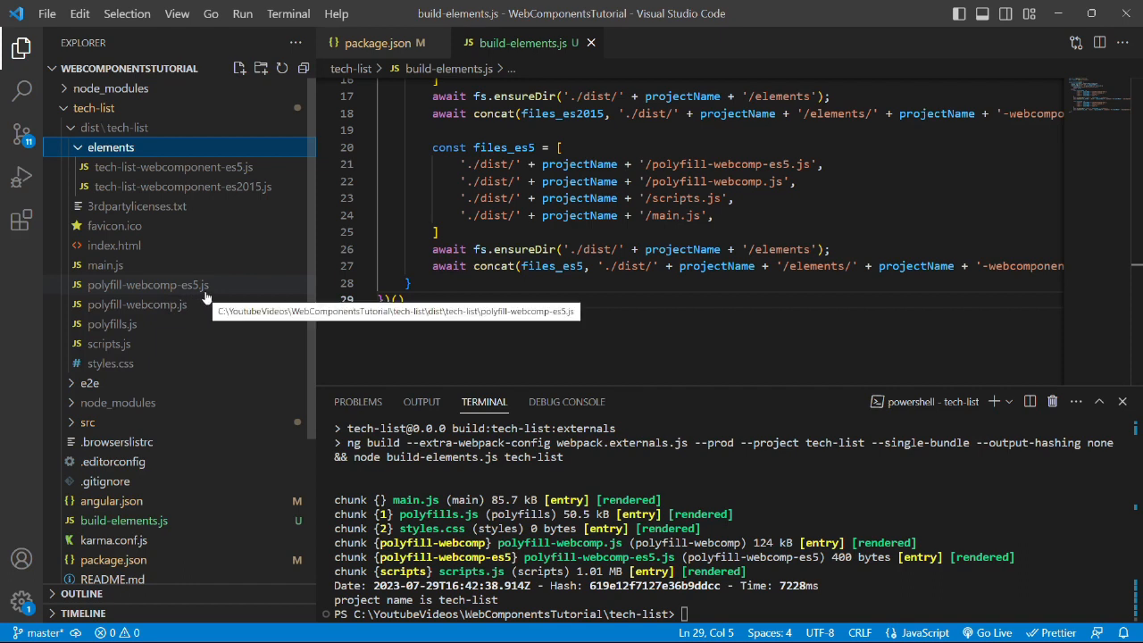
mouse_move(136, 304)
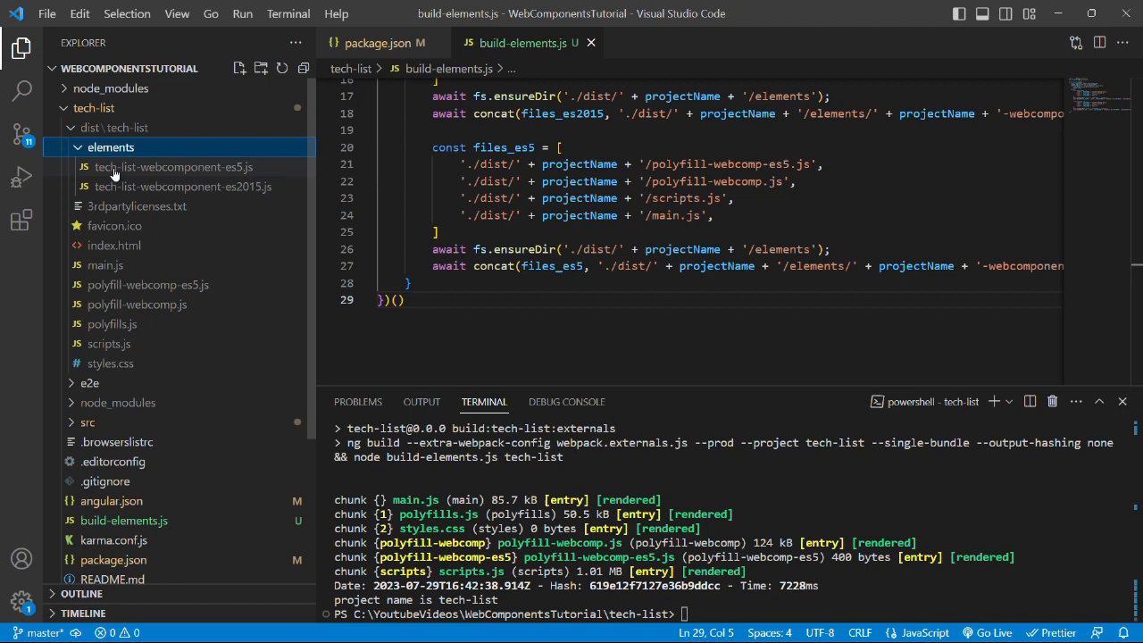
mouse_move(183, 187)
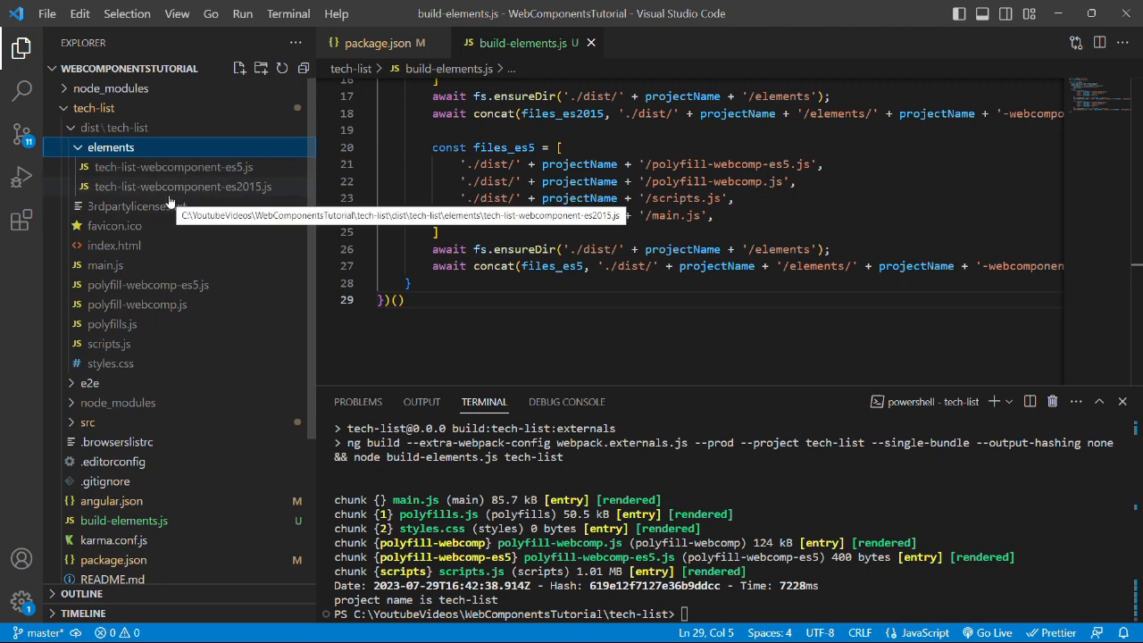
left_click(131, 331)
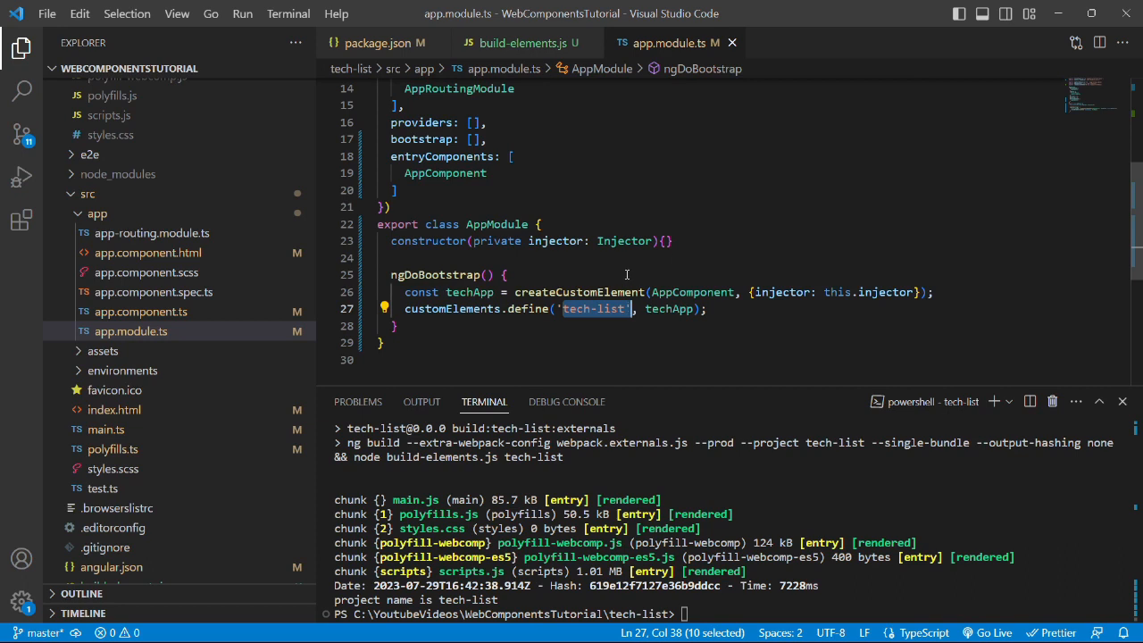
Step: View app.component.html with the Technologies List heading and its four-item list
left_click(148, 251)
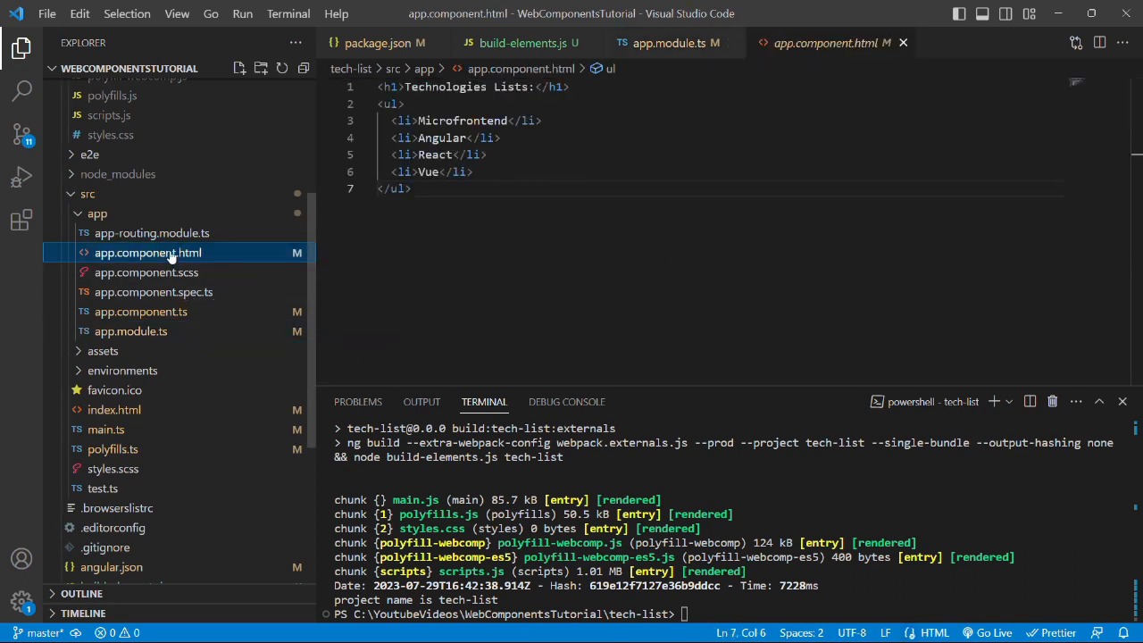